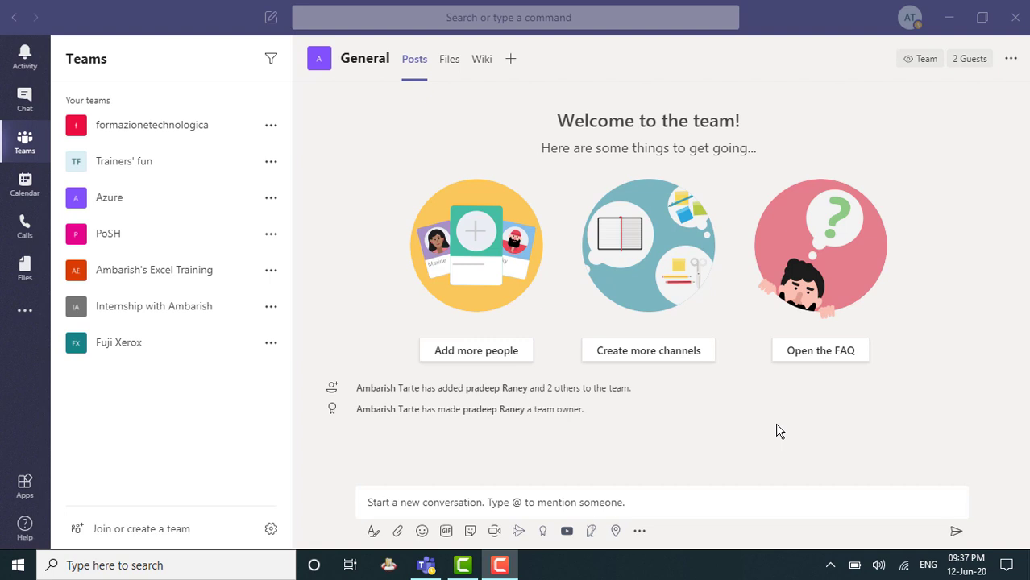
mouse_move(204, 234)
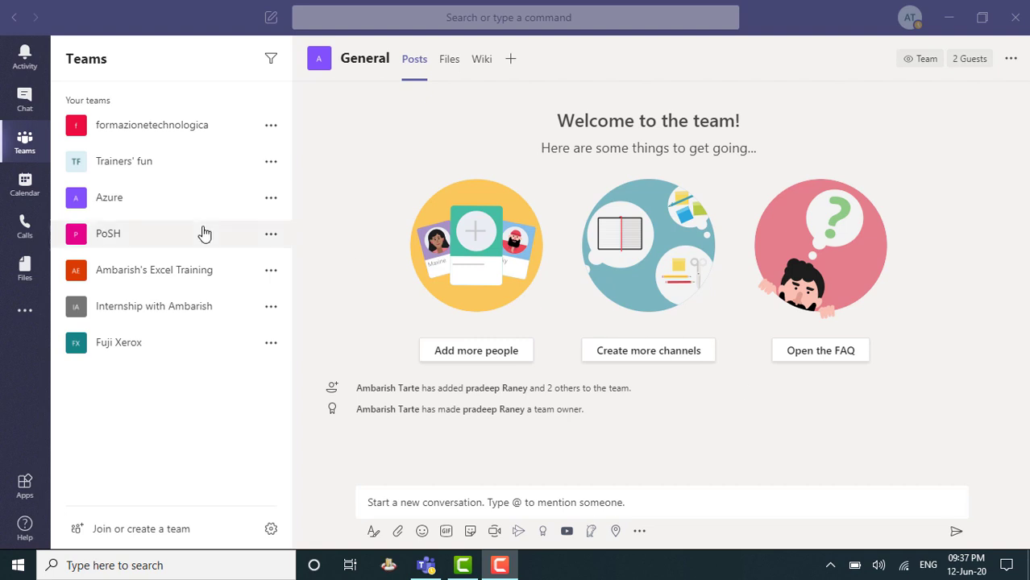
mouse_move(24, 185)
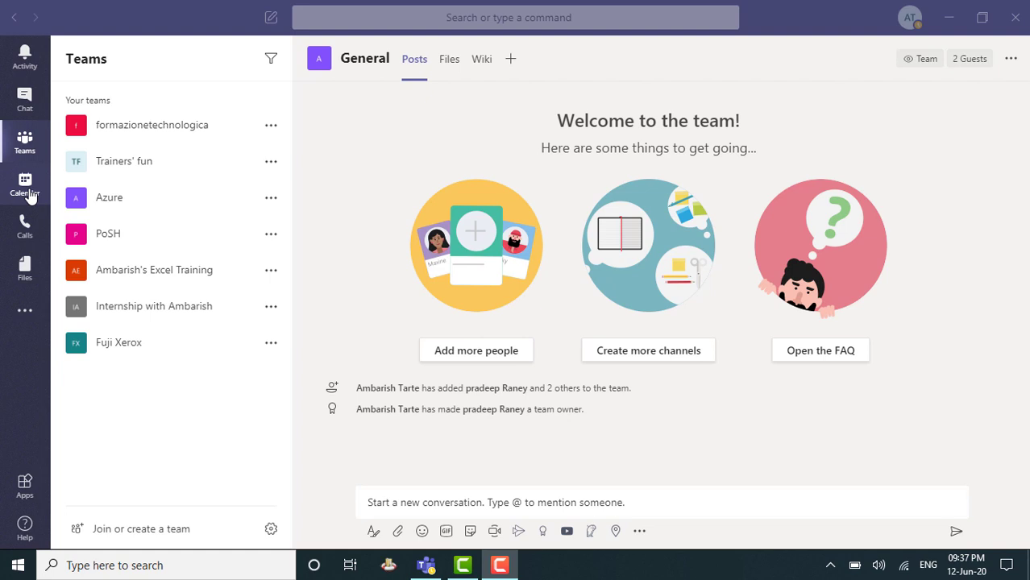
Start a new meeting from the Wednesday June 10, 10 PM calendar slot
click(25, 185)
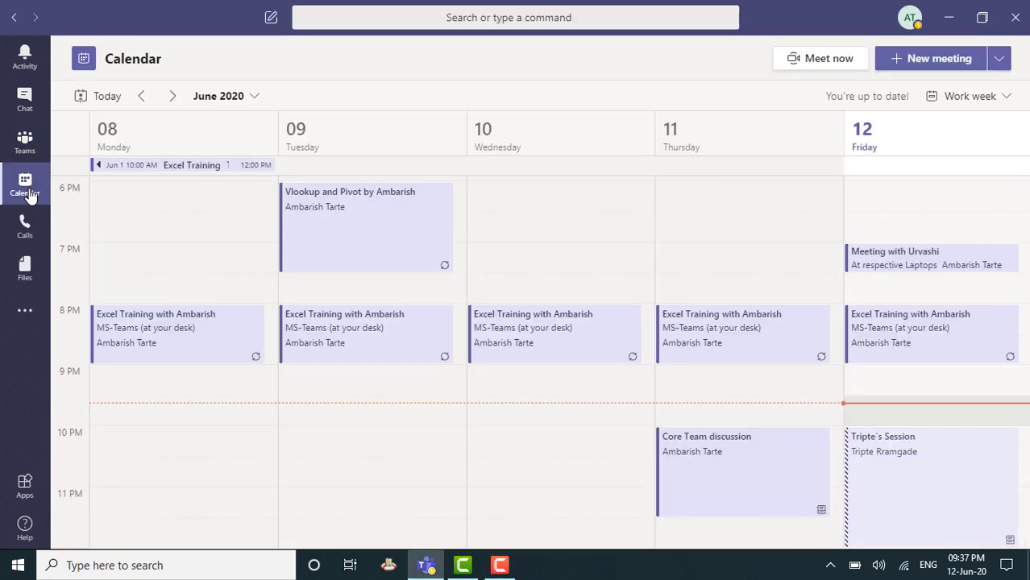
mouse_move(466, 196)
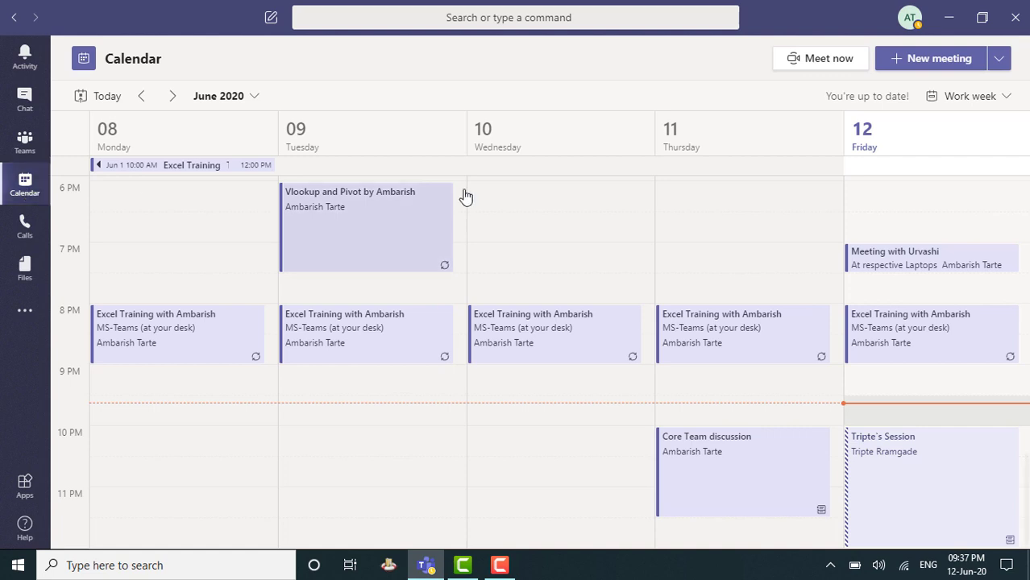
mouse_move(931, 58)
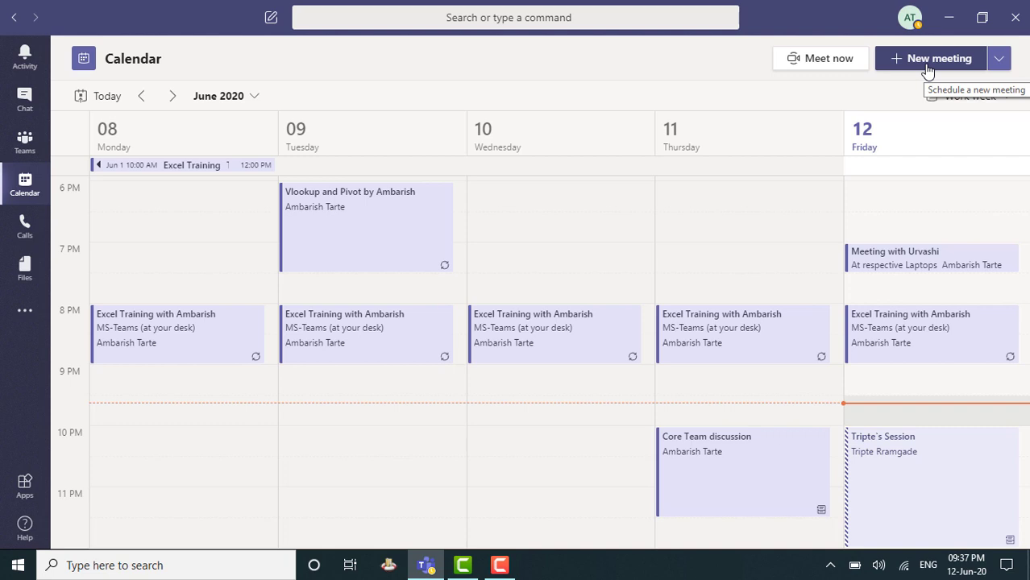
mouse_move(480, 442)
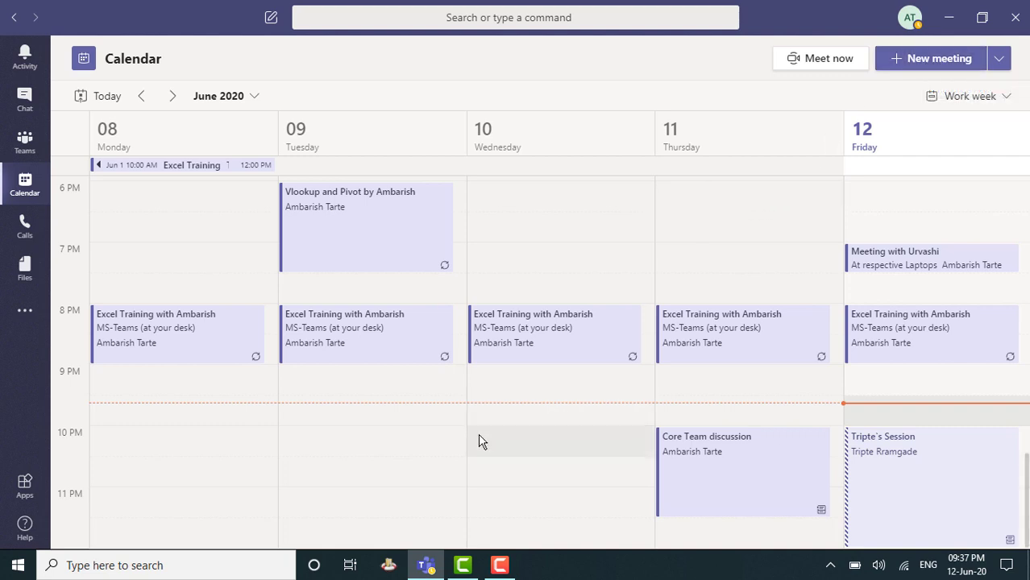
click(928, 58)
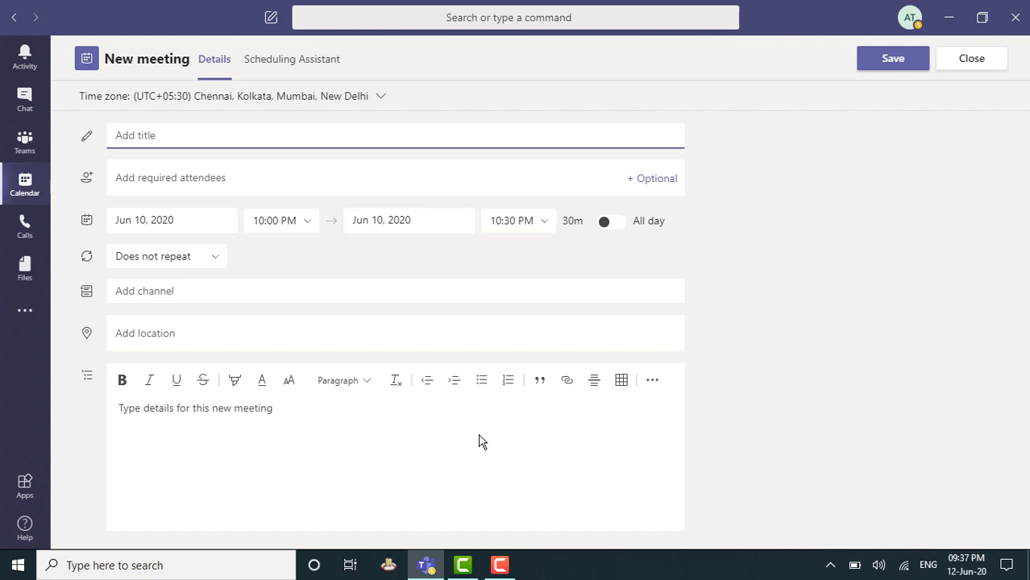
Title the meeting 'Planning of Power BI Training'
text(Planning of Power)
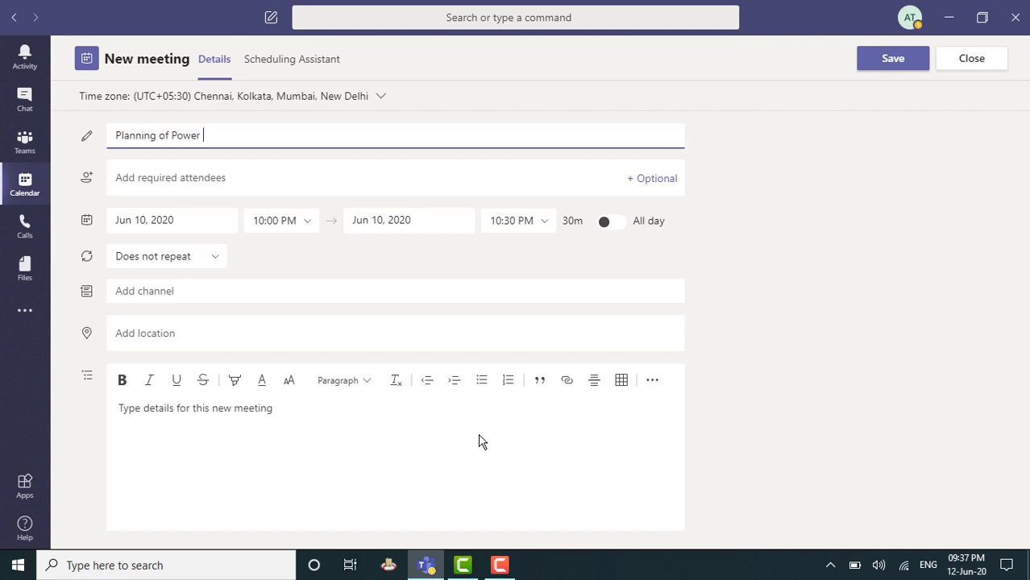
text(BI)
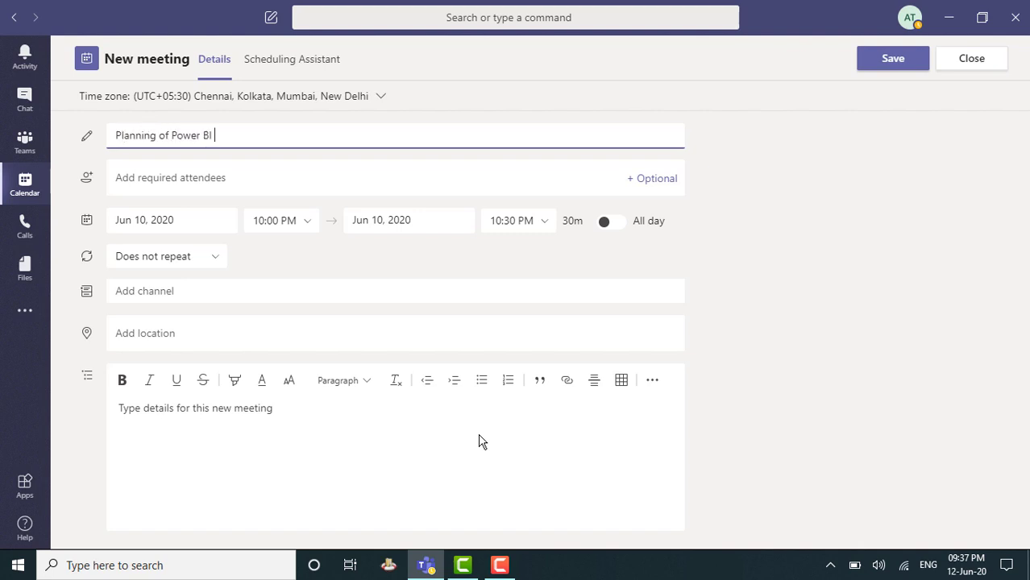
text(Training)
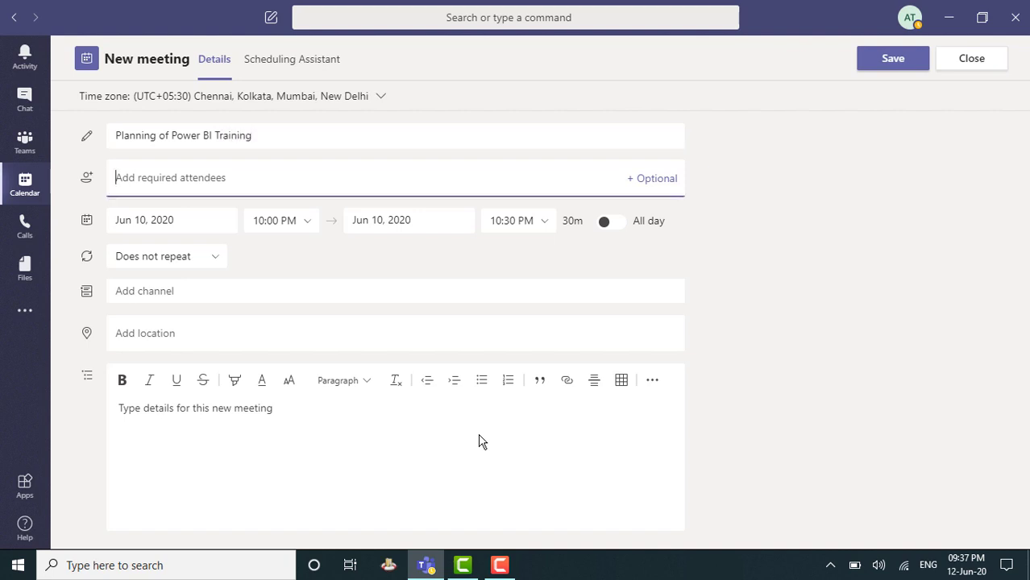
text(pra)
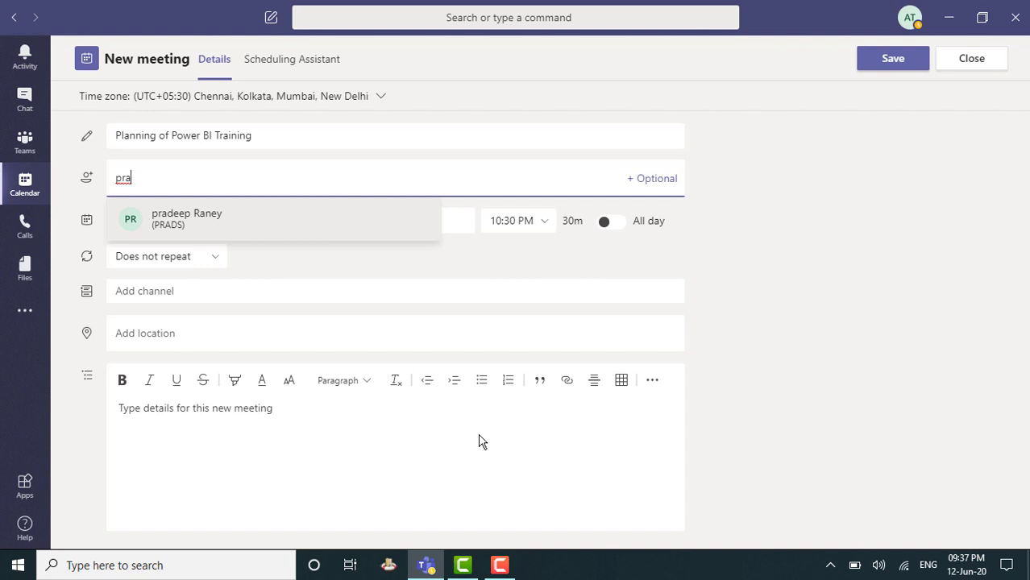
click(187, 219)
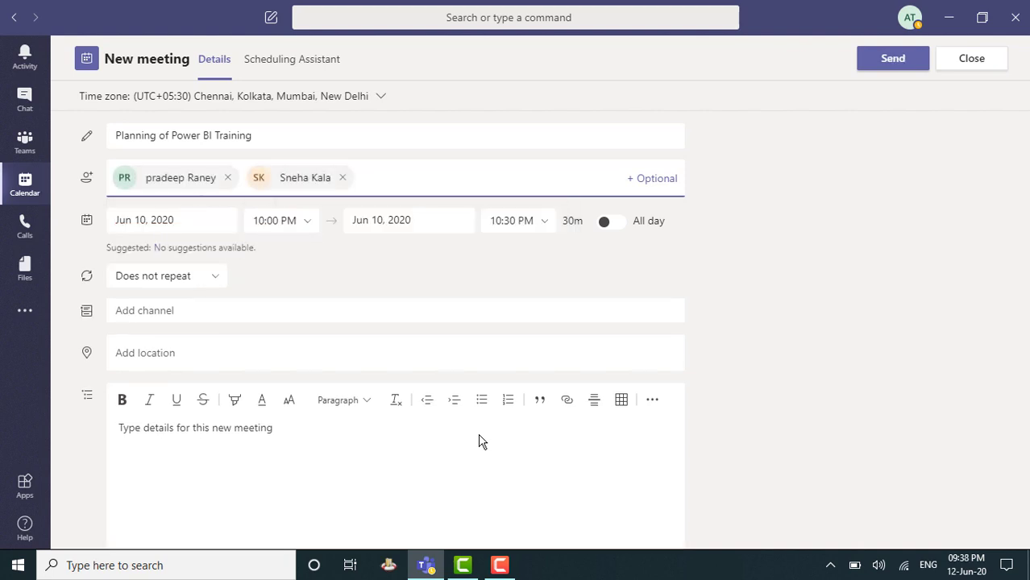
text(tri)
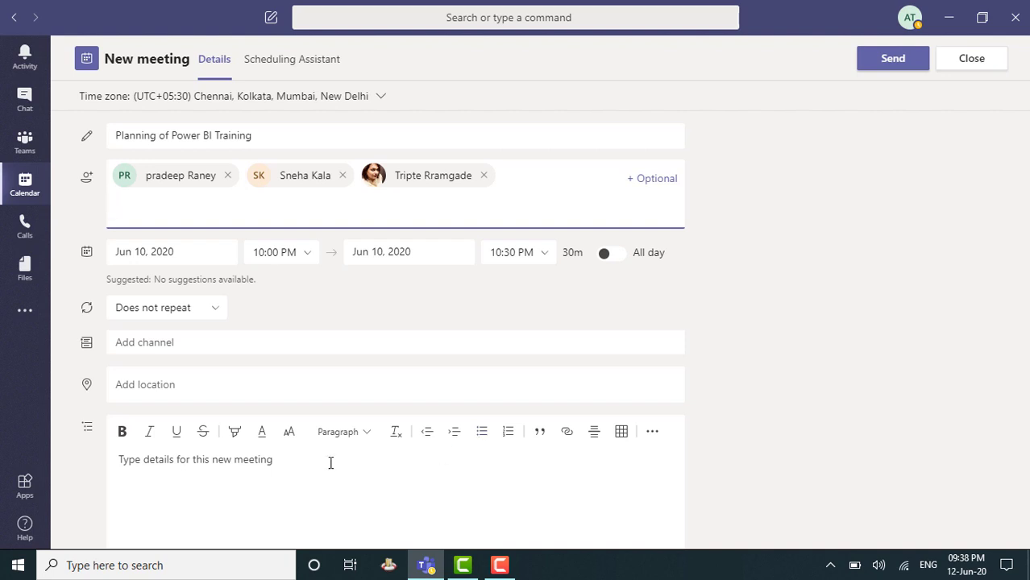
Schedule the meeting for June 16, 2020 from 9:30 AM to 11:00 AM
click(170, 252)
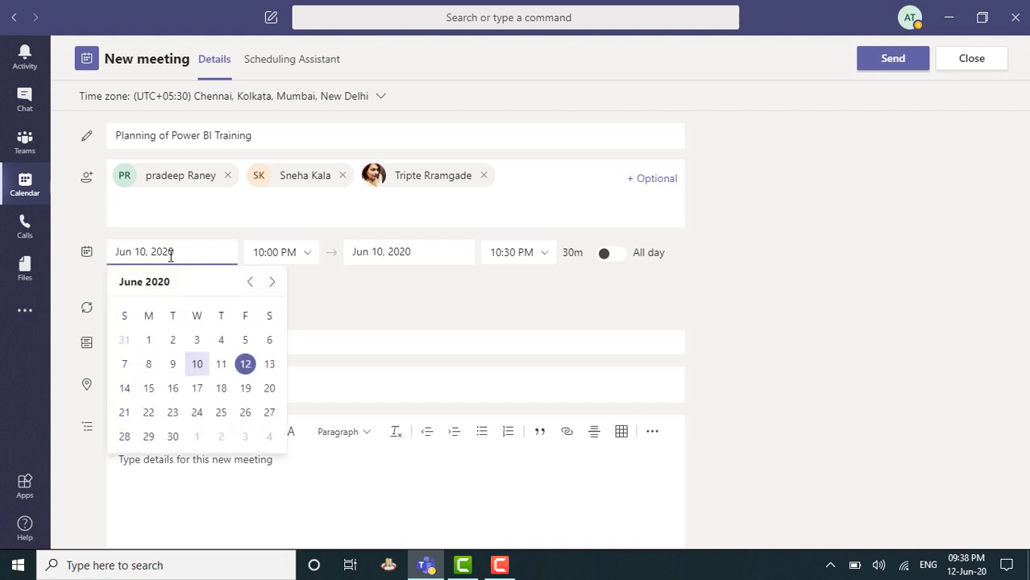
mouse_move(173, 387)
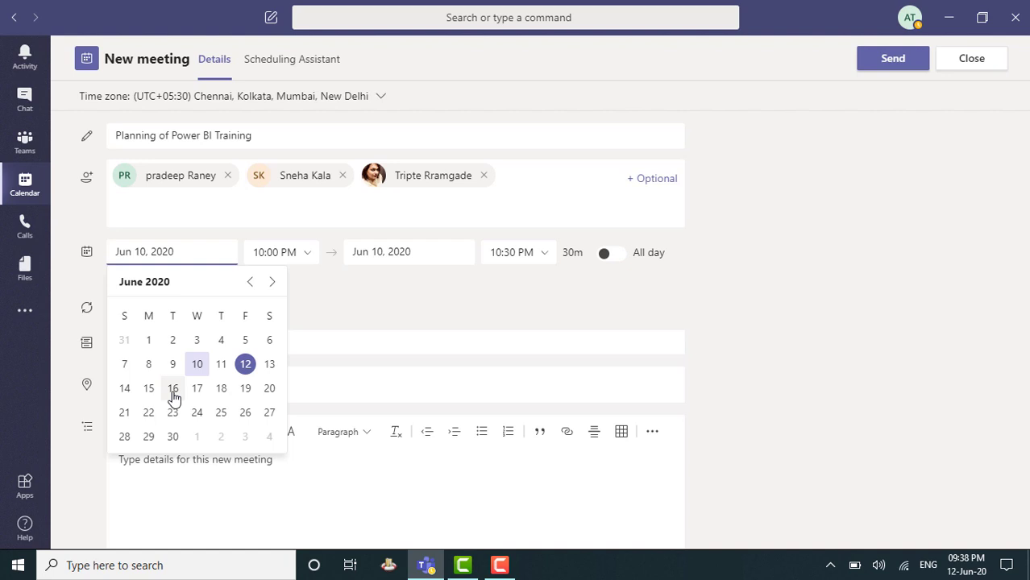
click(173, 386)
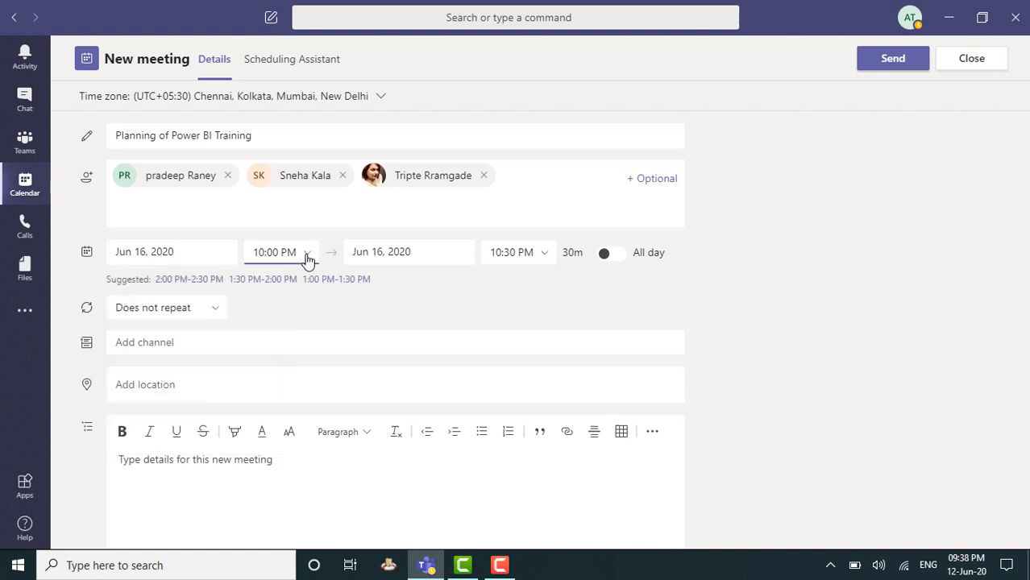
click(306, 251)
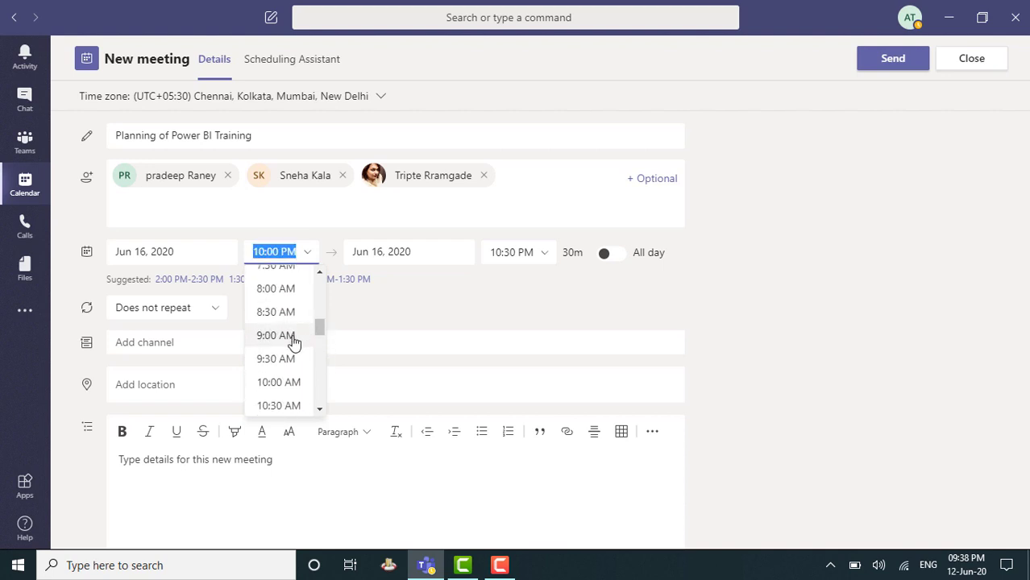
click(275, 358)
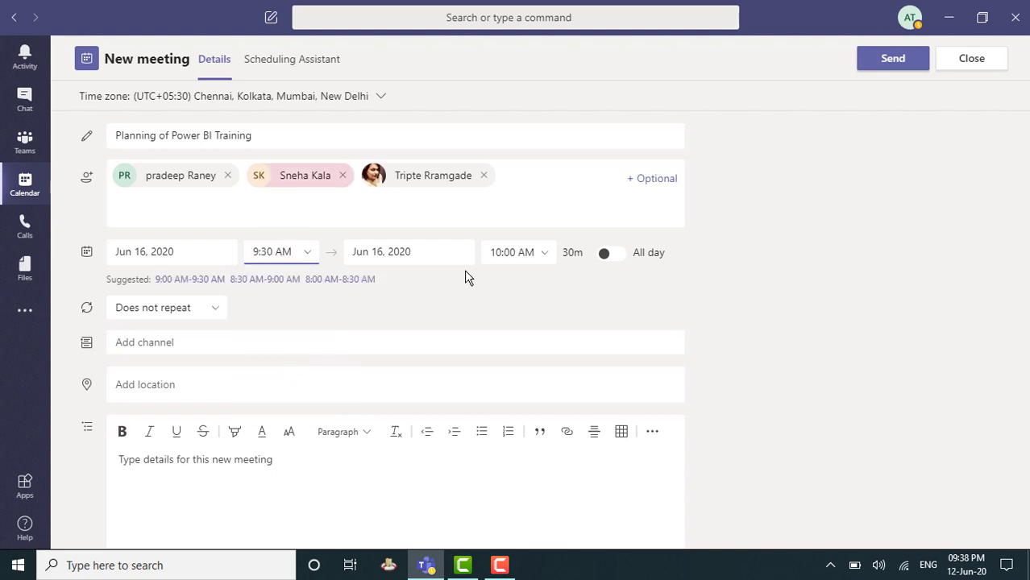
mouse_move(458, 281)
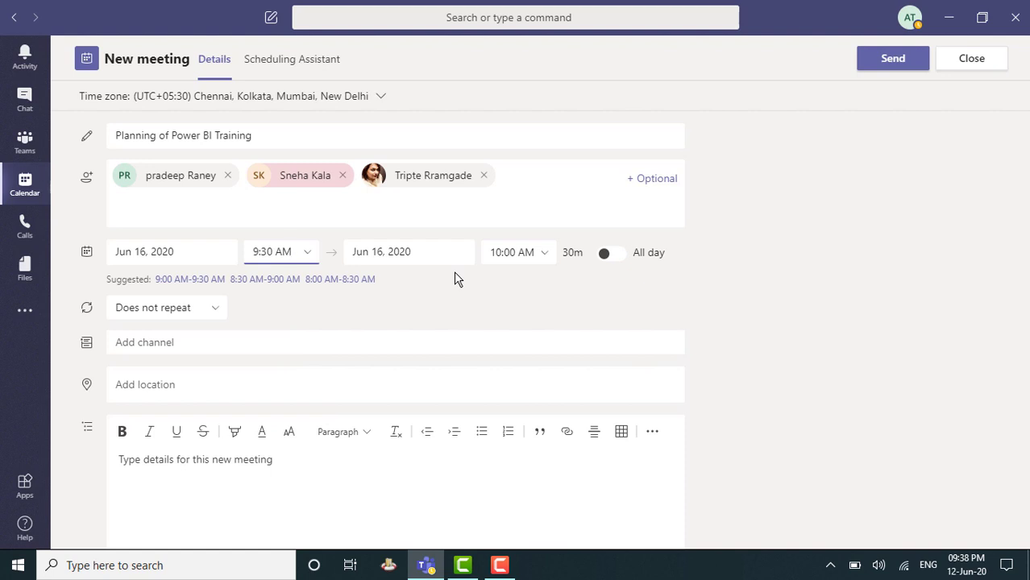
click(519, 251)
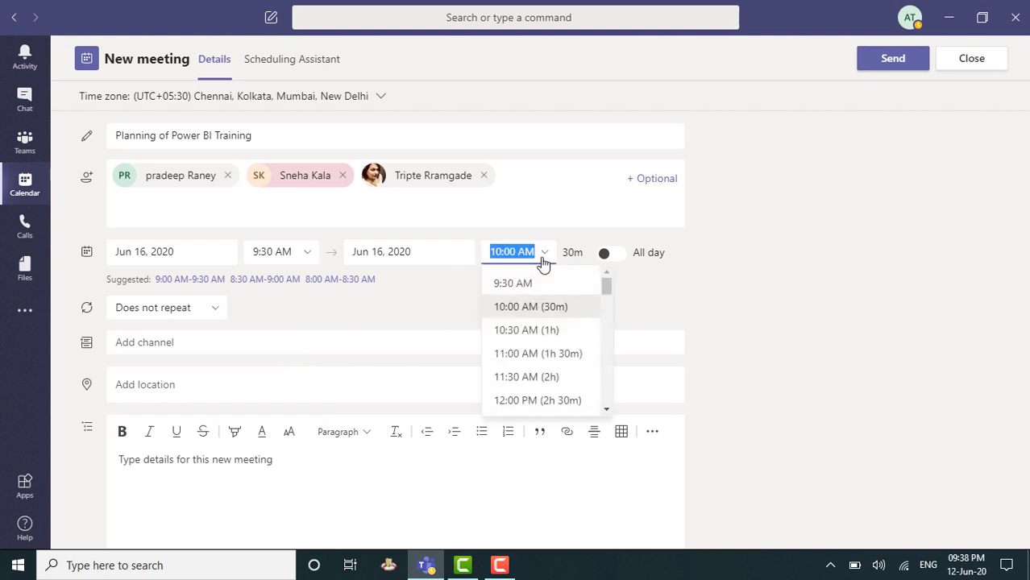
mouse_move(538, 353)
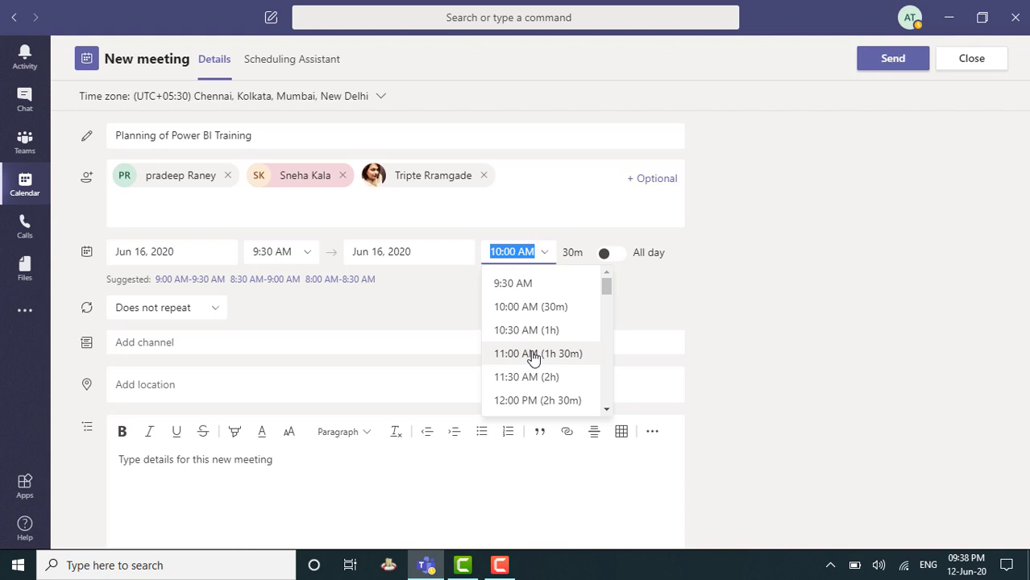
click(538, 355)
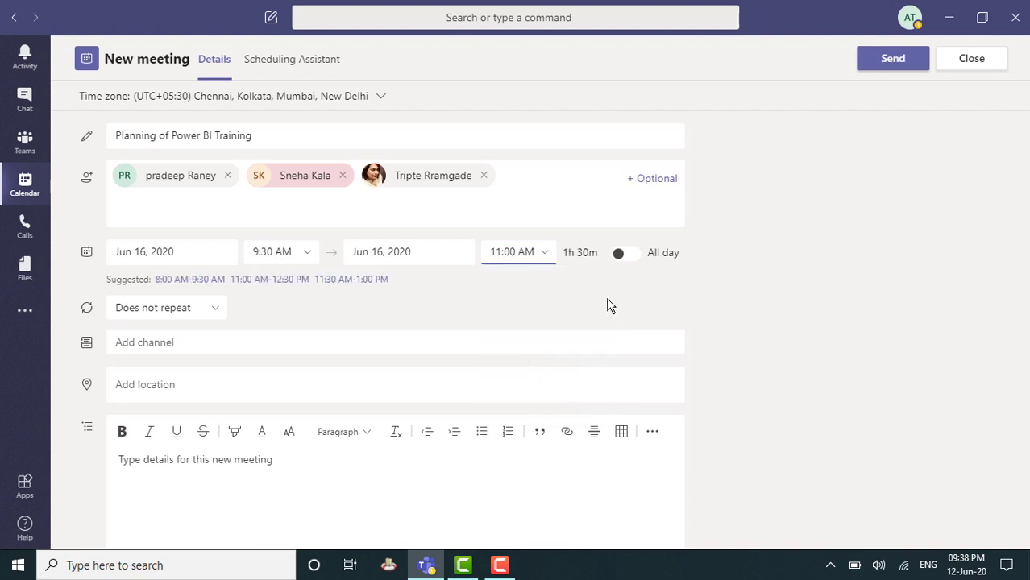
mouse_move(582, 271)
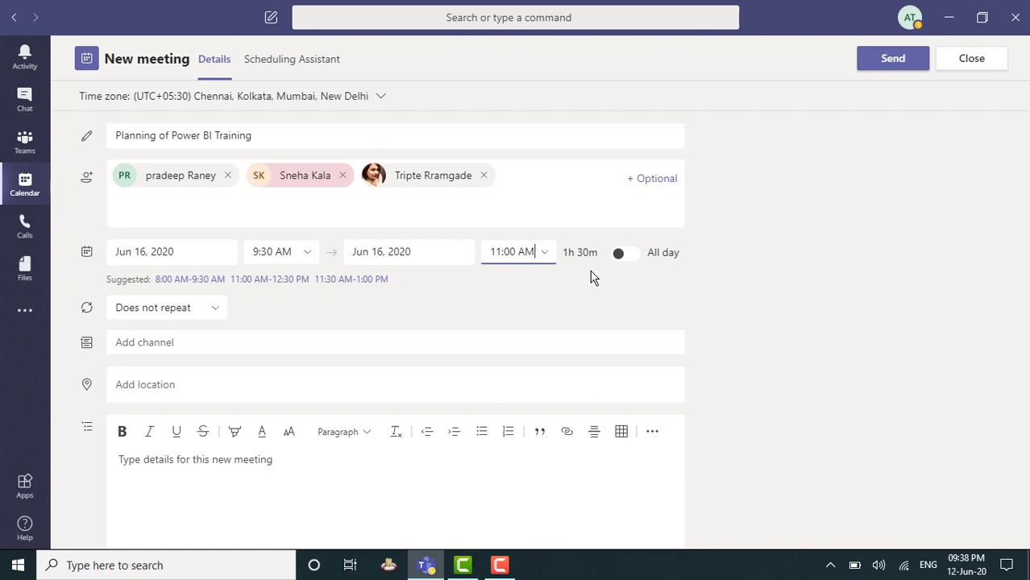
mouse_move(271, 322)
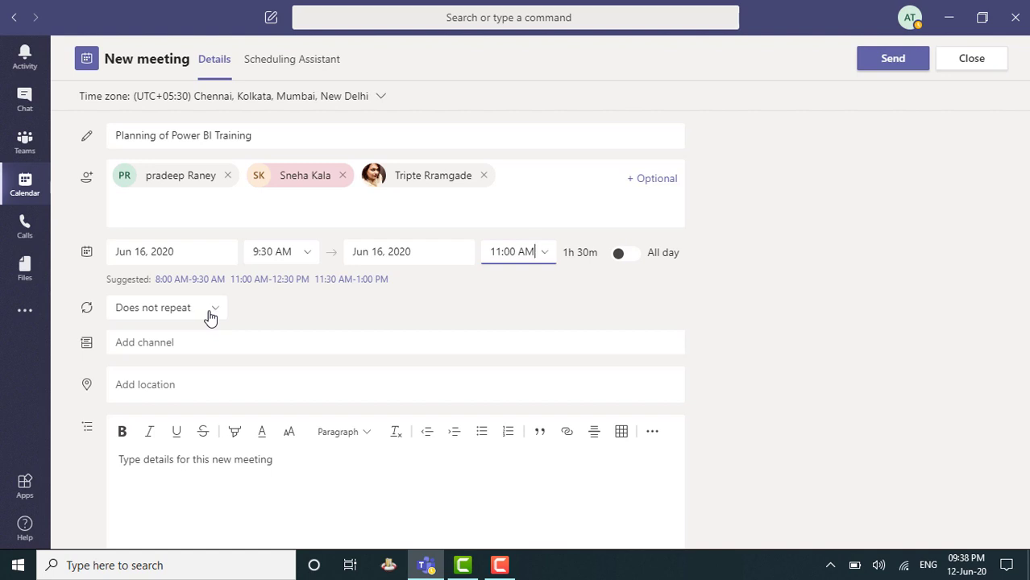
click(166, 306)
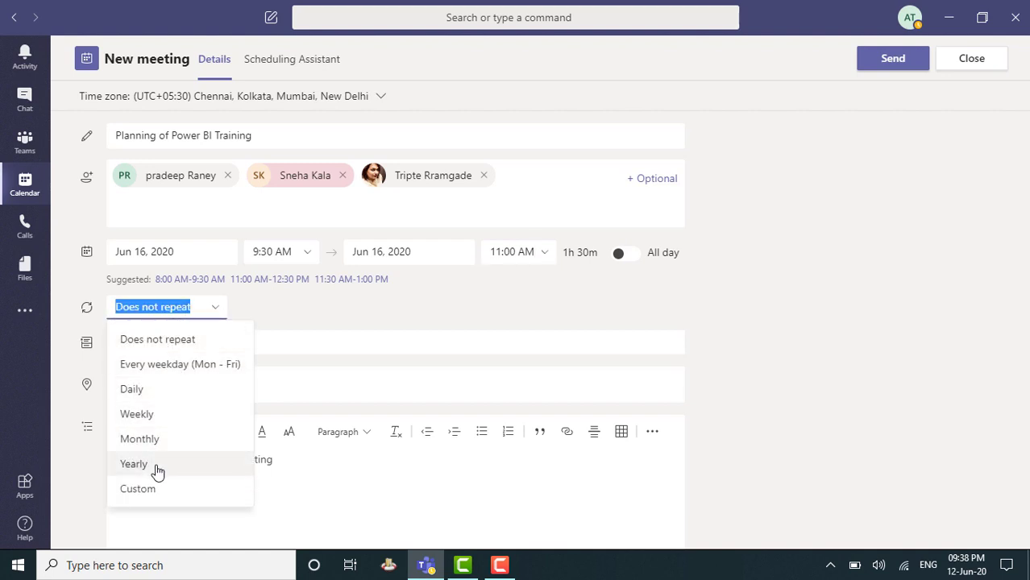
mouse_move(137, 413)
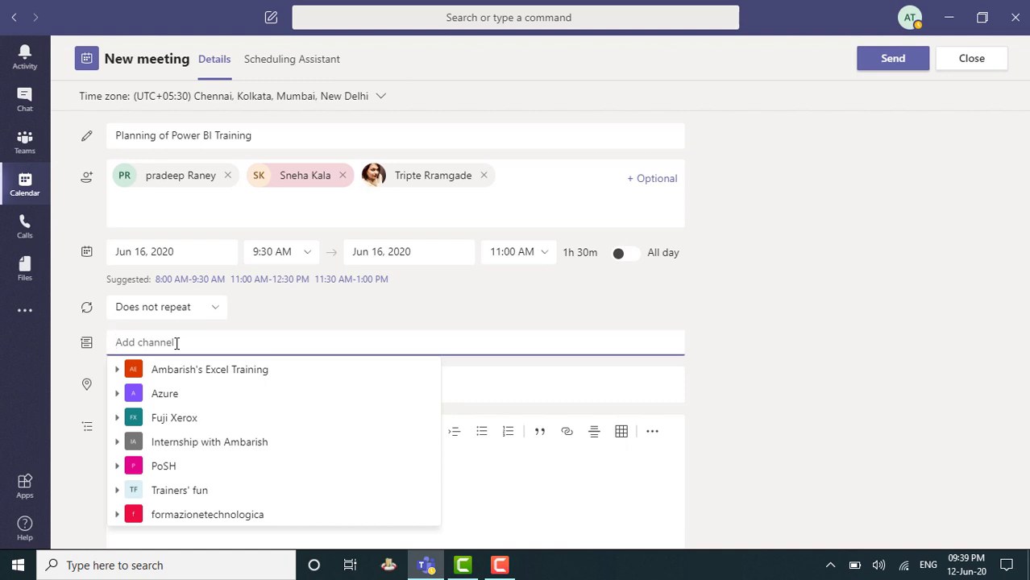
mouse_move(169, 514)
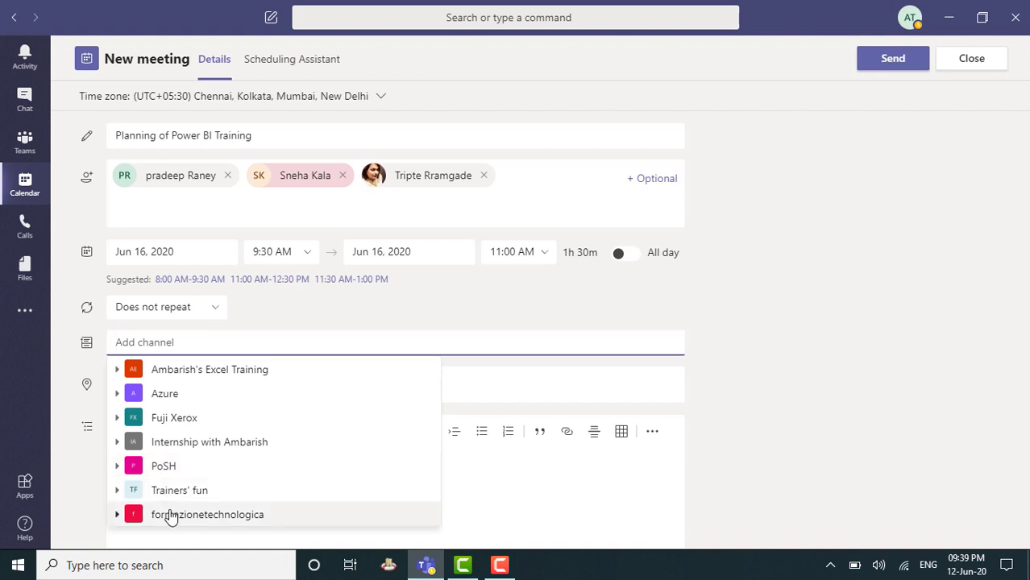
mouse_move(118, 519)
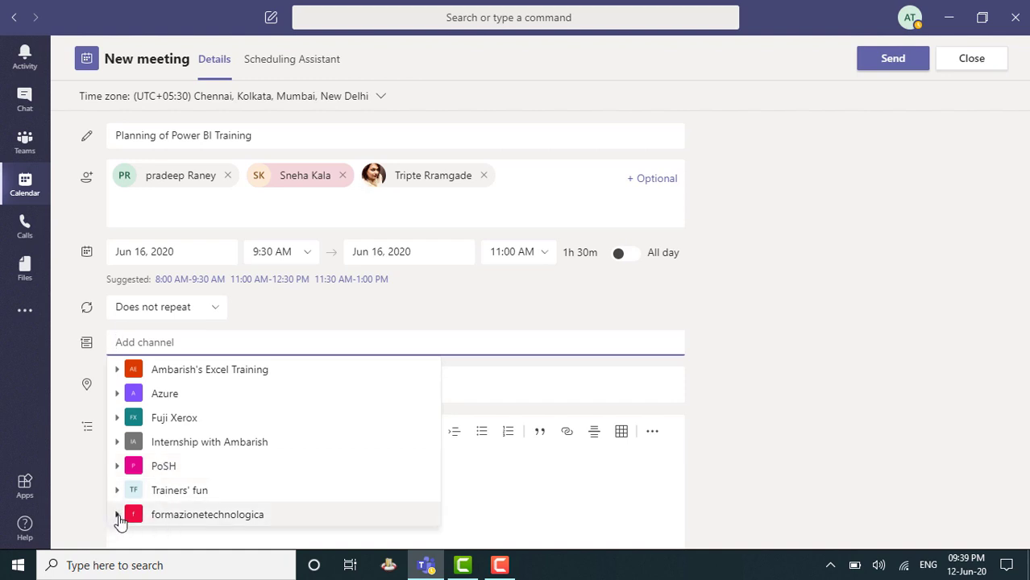
Link the meeting to formazionetechnologica's Business Intelligence Awareness Training channel
click(116, 514)
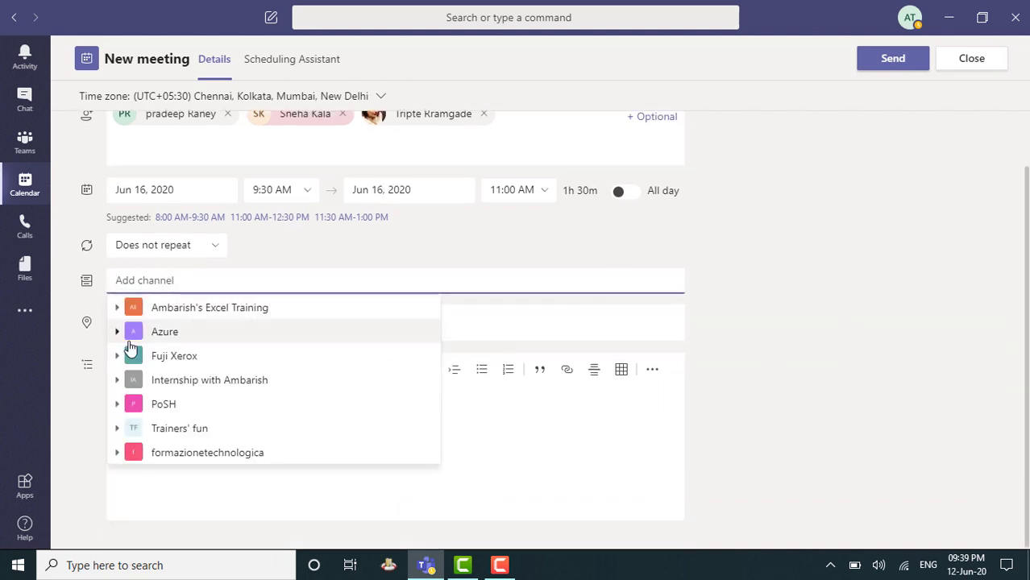
click(116, 451)
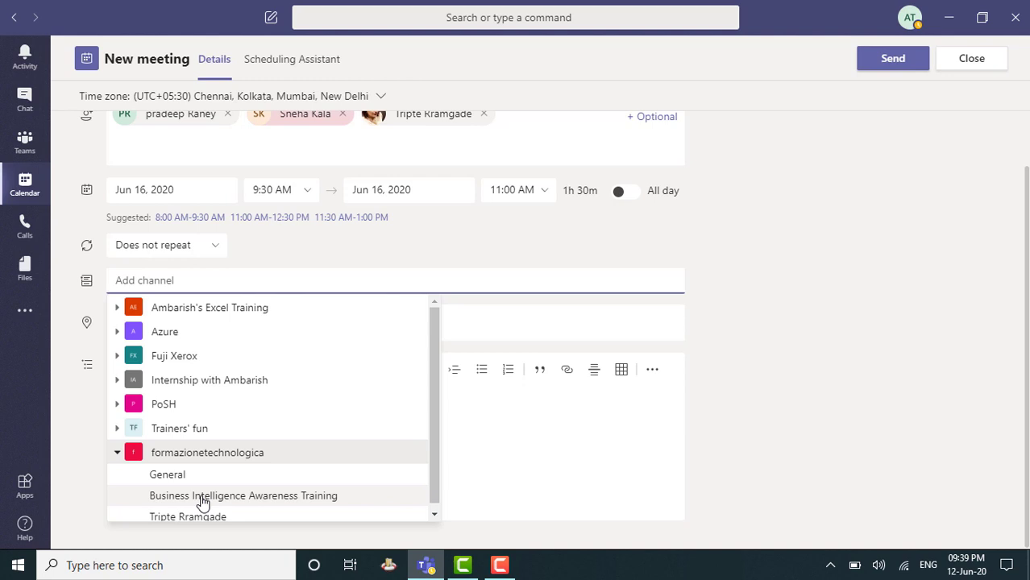
click(243, 496)
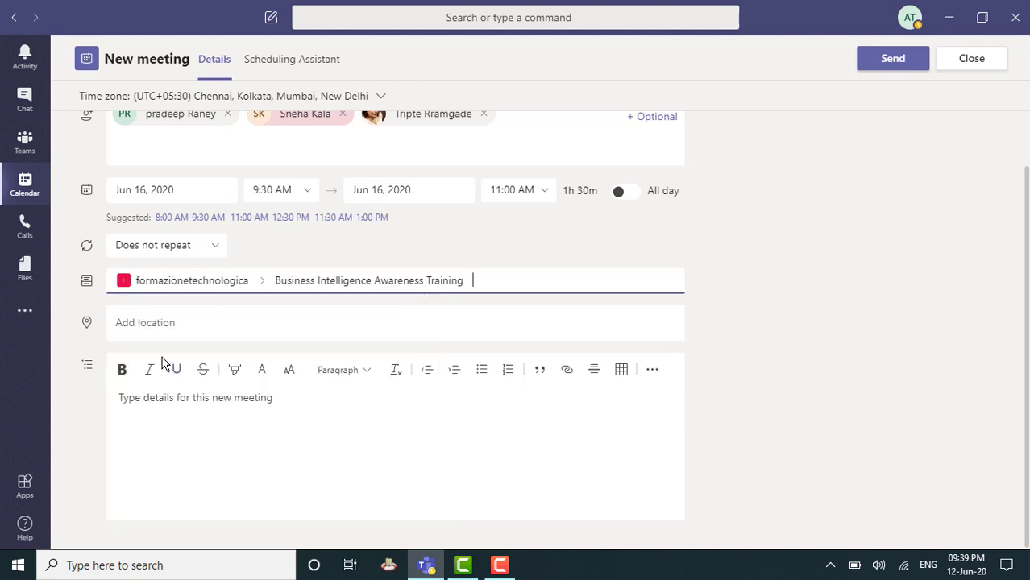
click(148, 322)
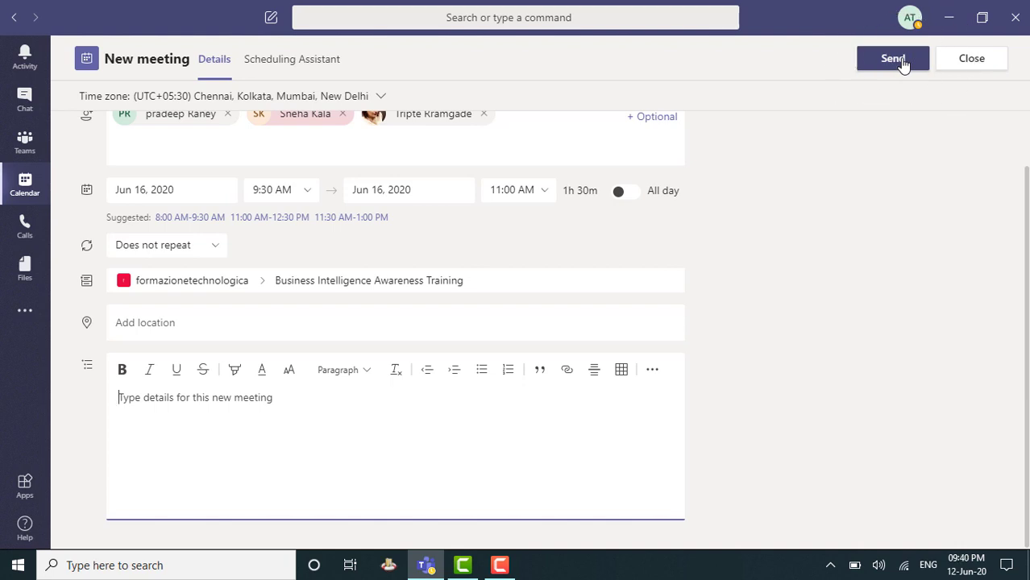
Send the invitation and reopen the meeting from Tuesday June 16, 9:30 AM on the calendar
click(893, 58)
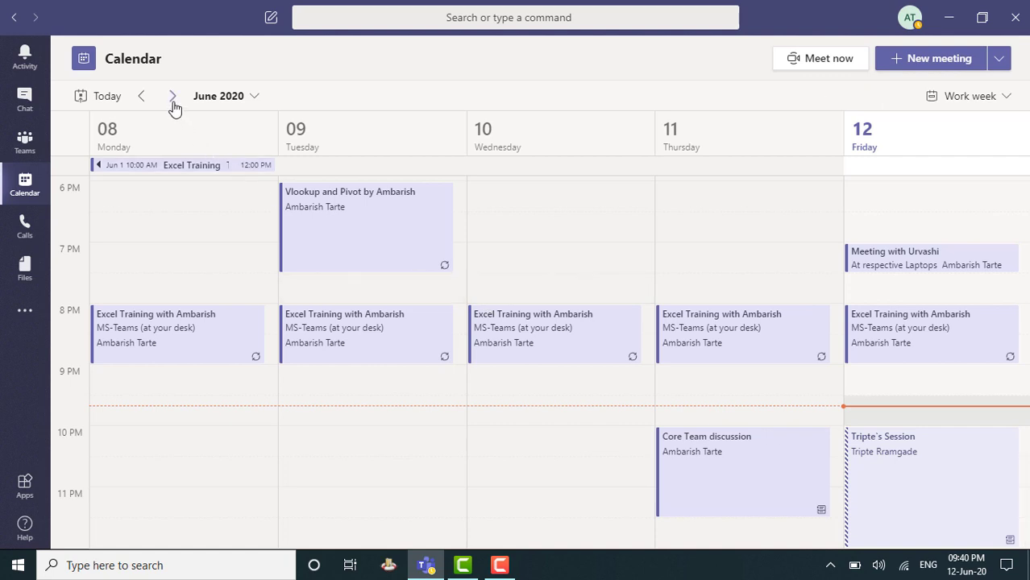
click(172, 97)
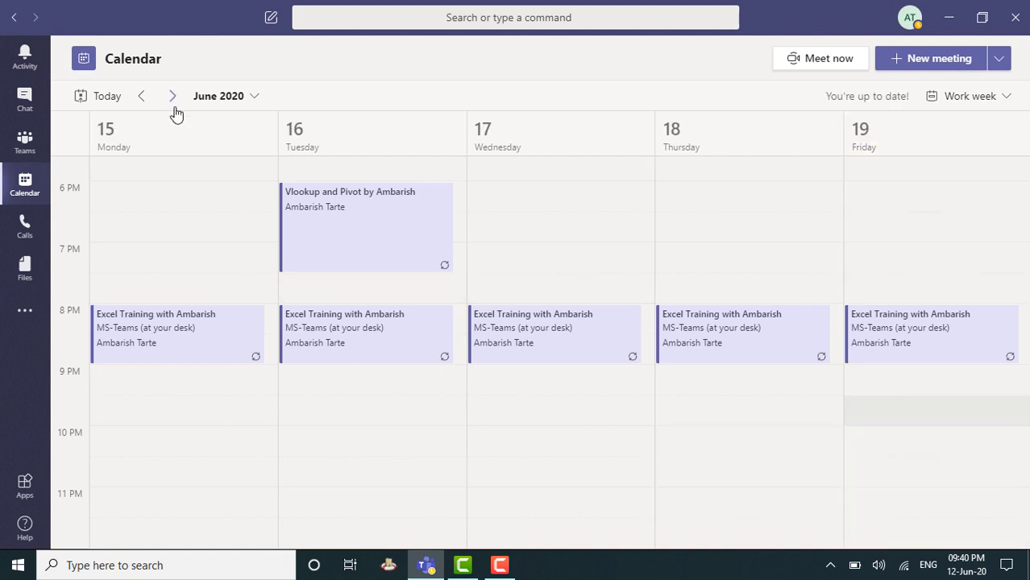
mouse_move(329, 248)
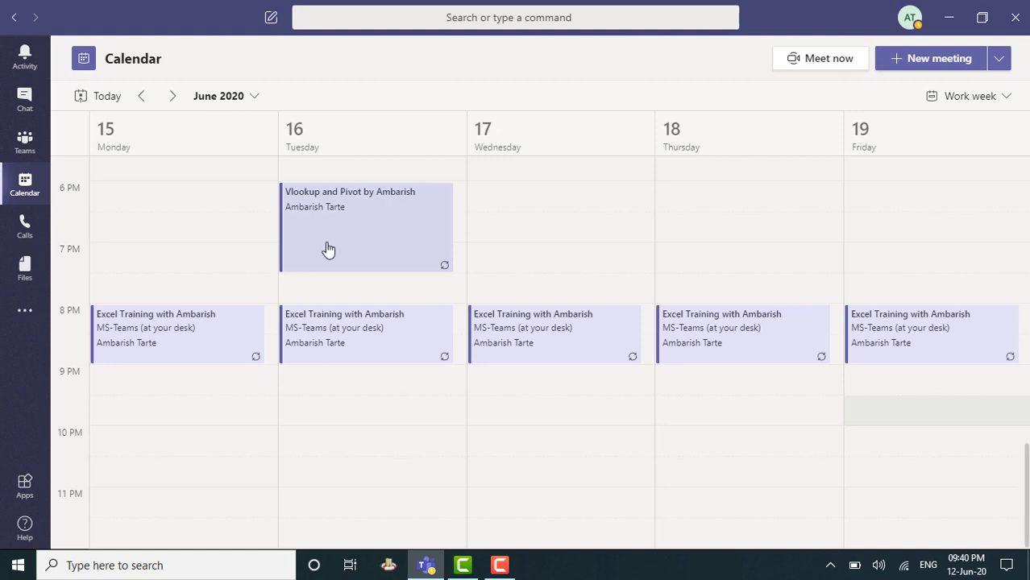
mouse_move(345, 260)
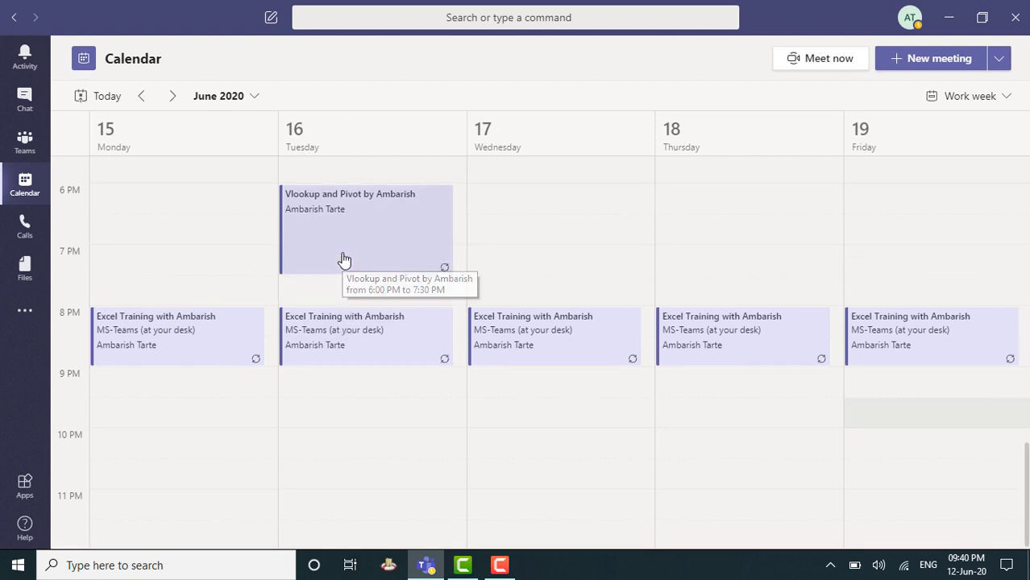
scroll(up, 3)
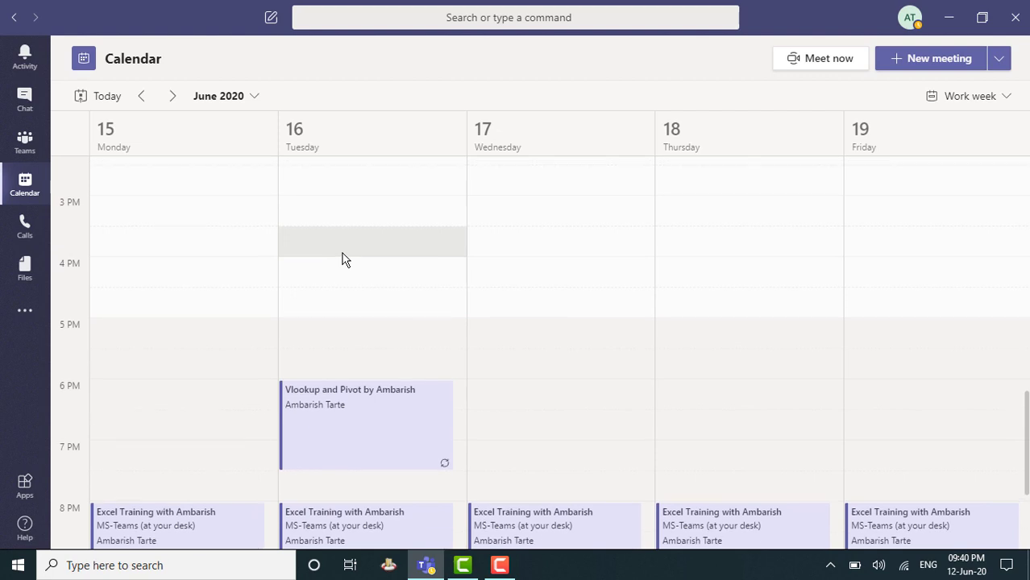
scroll(up, 3)
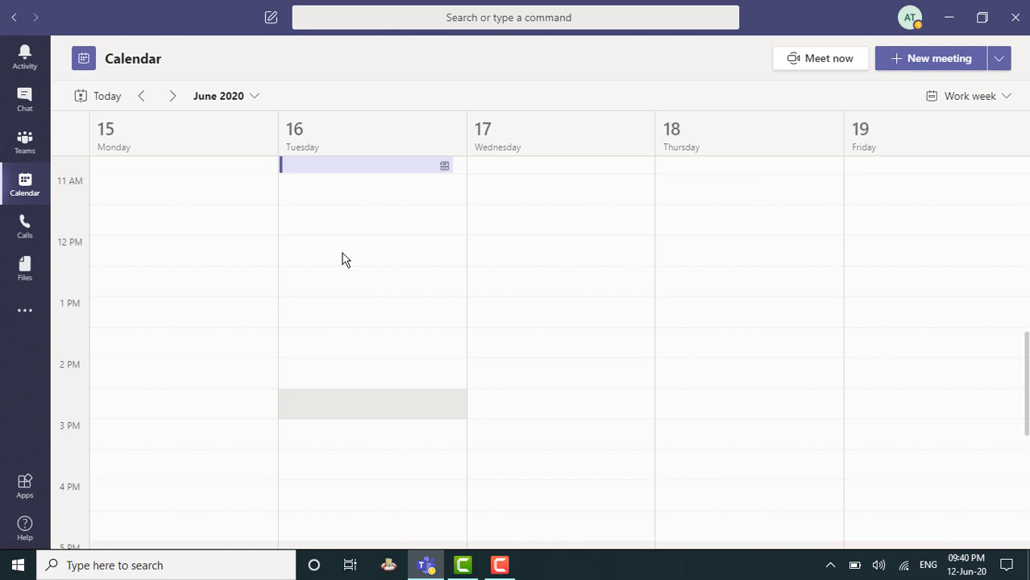
scroll(up, 3)
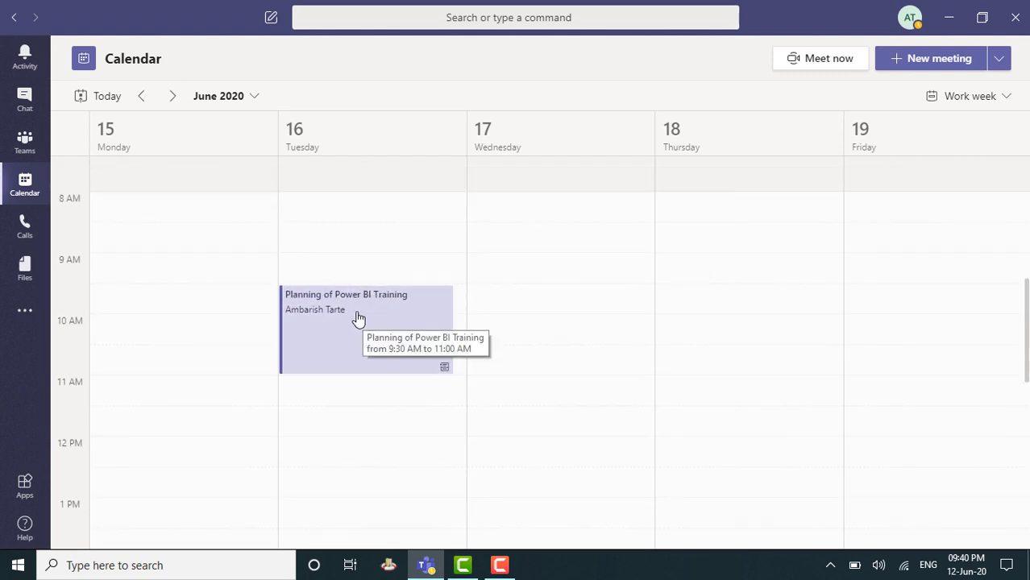
click(357, 314)
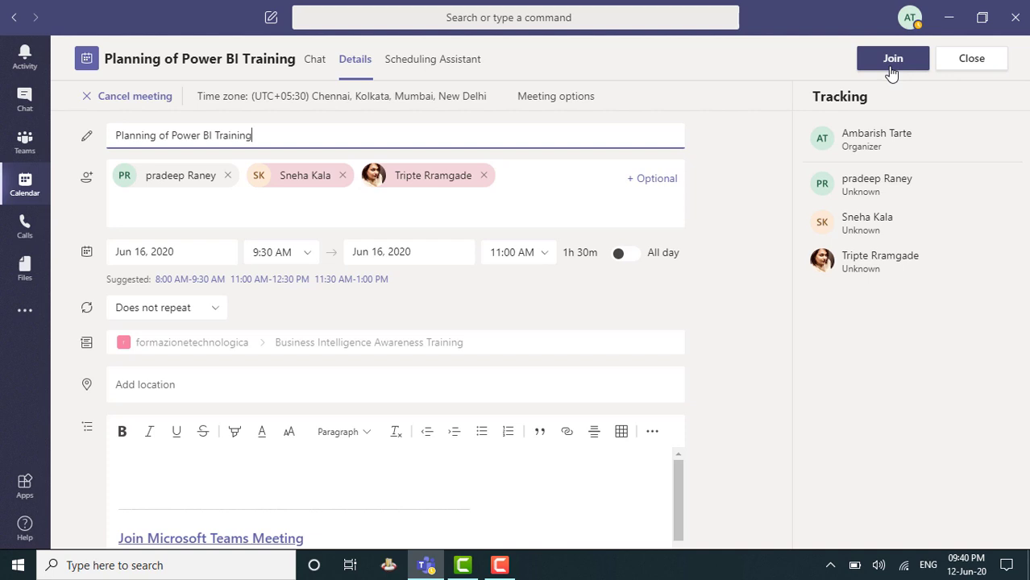
click(970, 58)
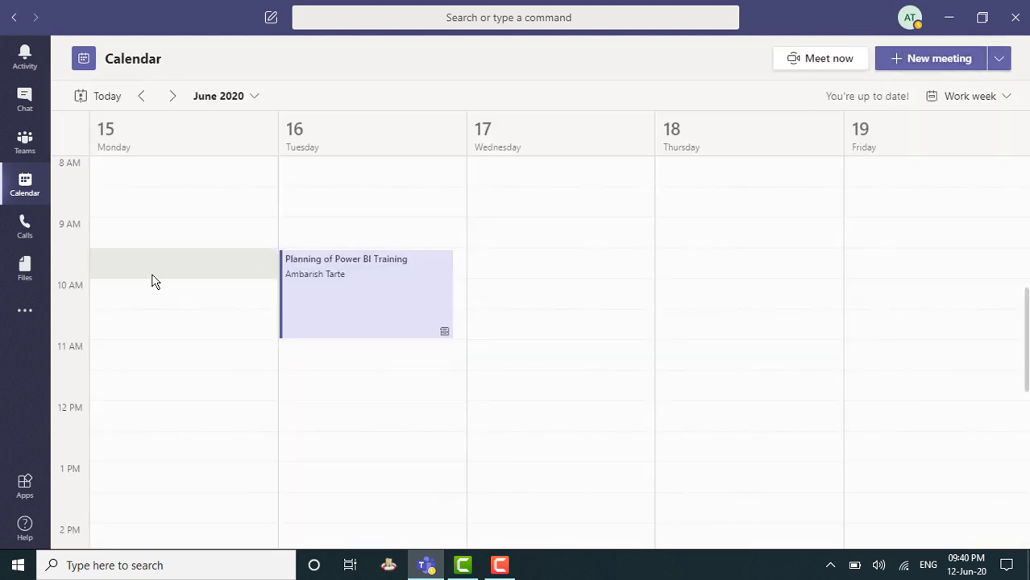
mouse_move(24, 142)
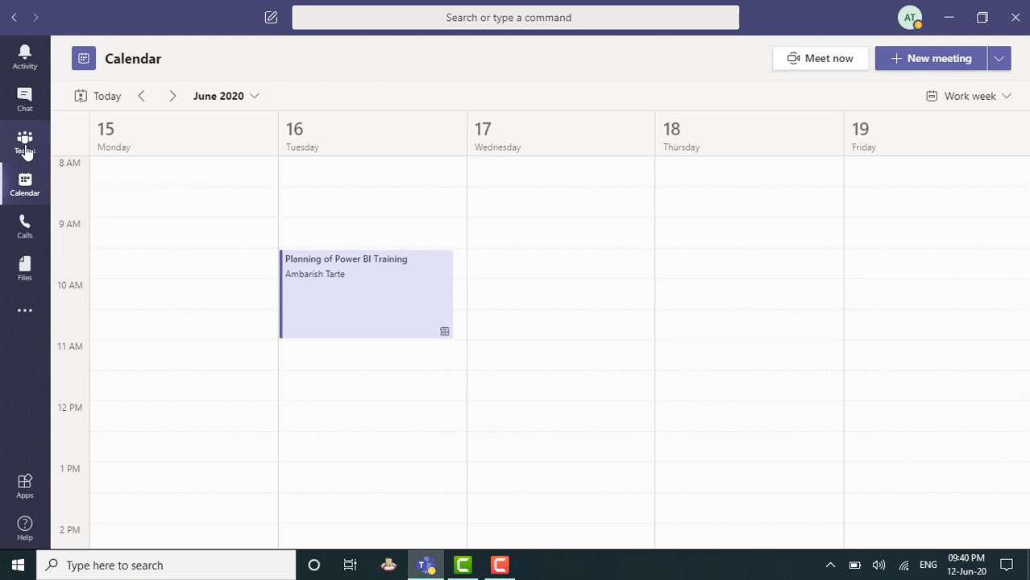
View the formazionetechnologica Business Intelligence Awareness Training channel with the meeting posted
click(24, 143)
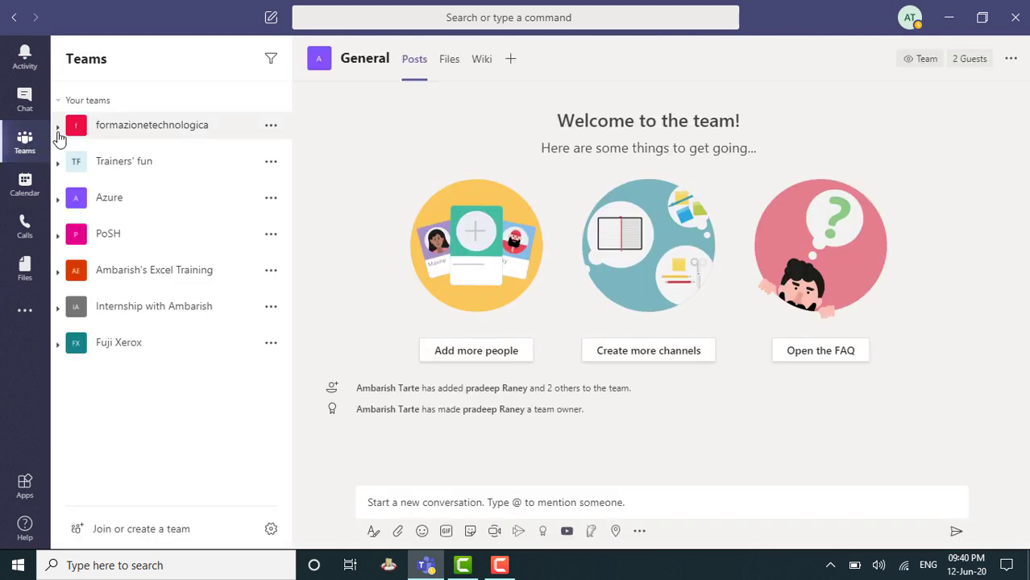
click(58, 129)
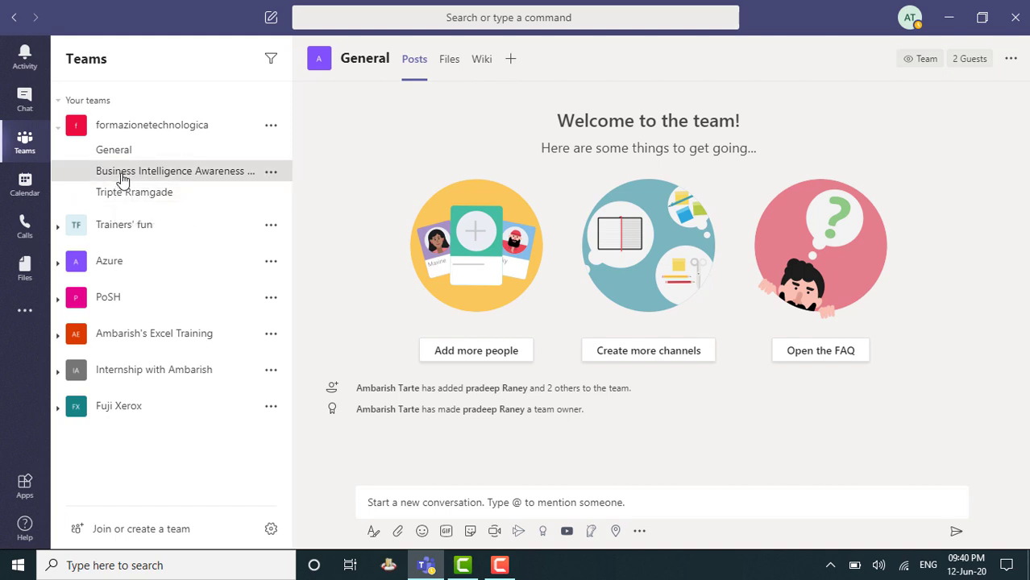
click(174, 171)
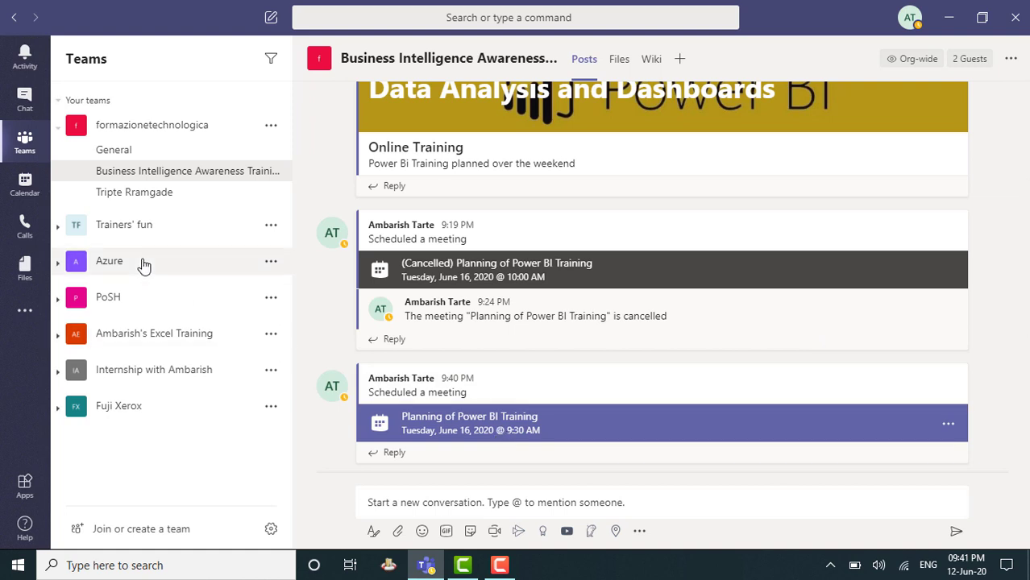
Show the June 15–19 calendar morning hours with the meeting on Tuesday 16
click(24, 186)
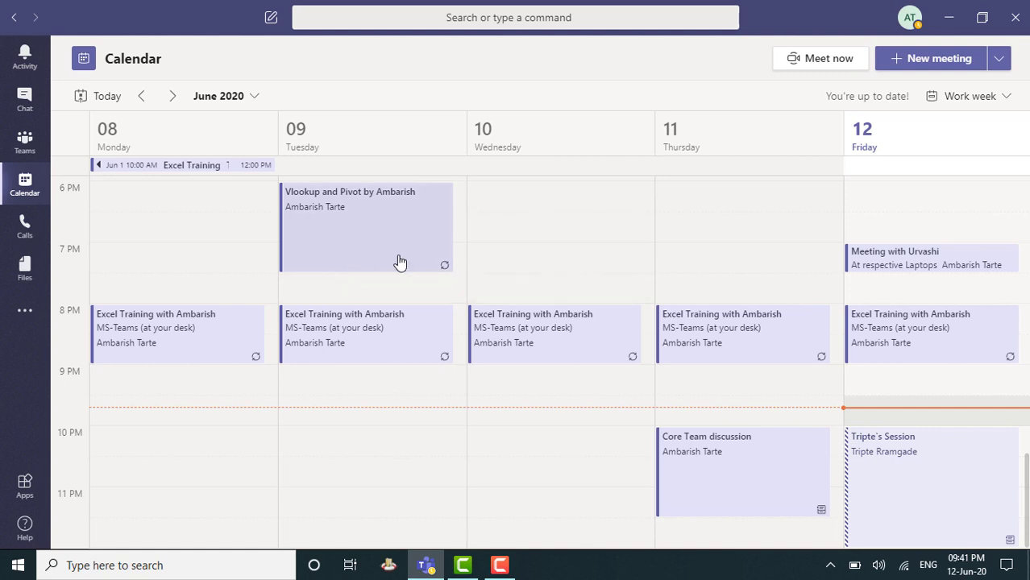
click(172, 96)
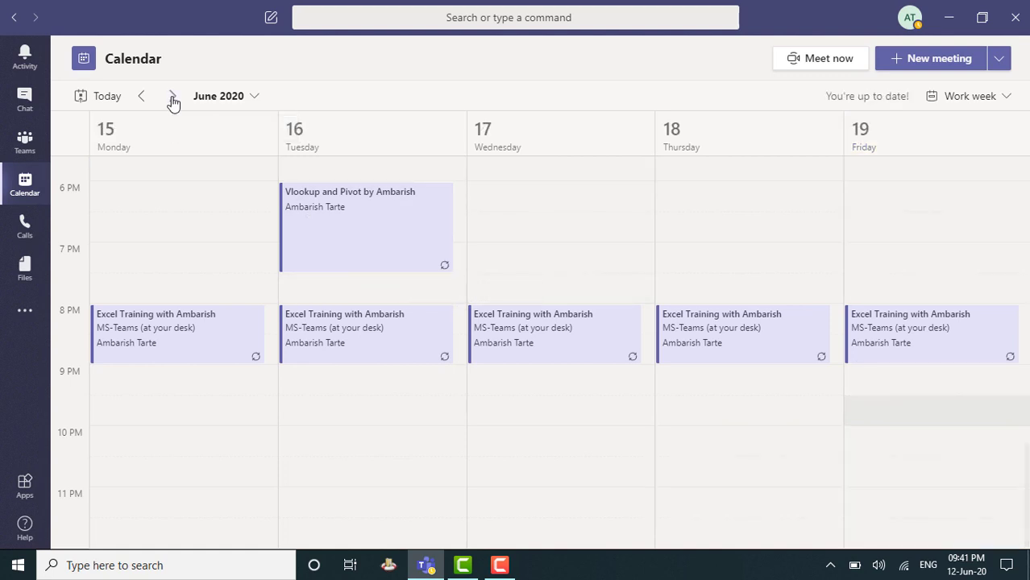
scroll(up, 3)
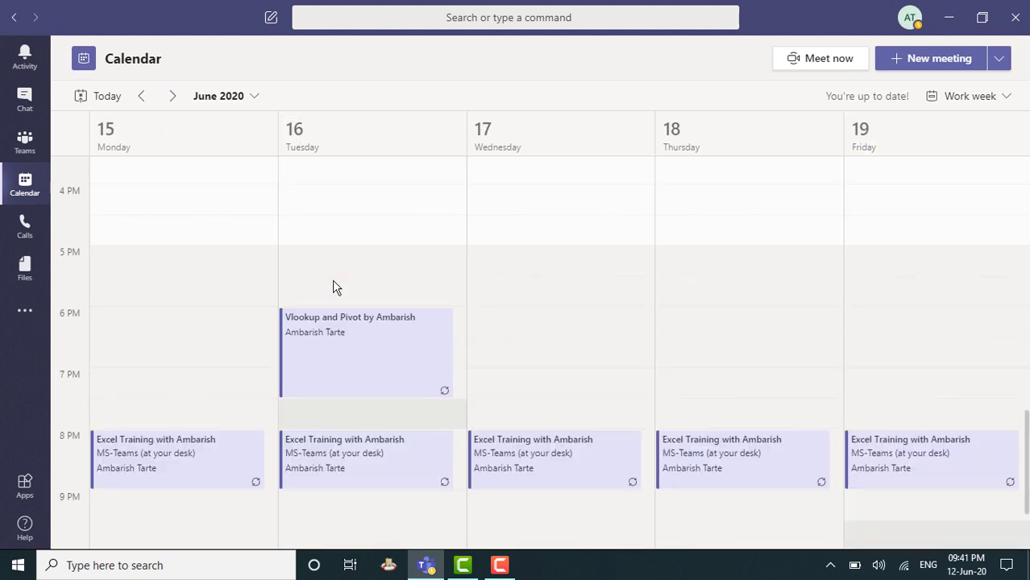
scroll(up, 3)
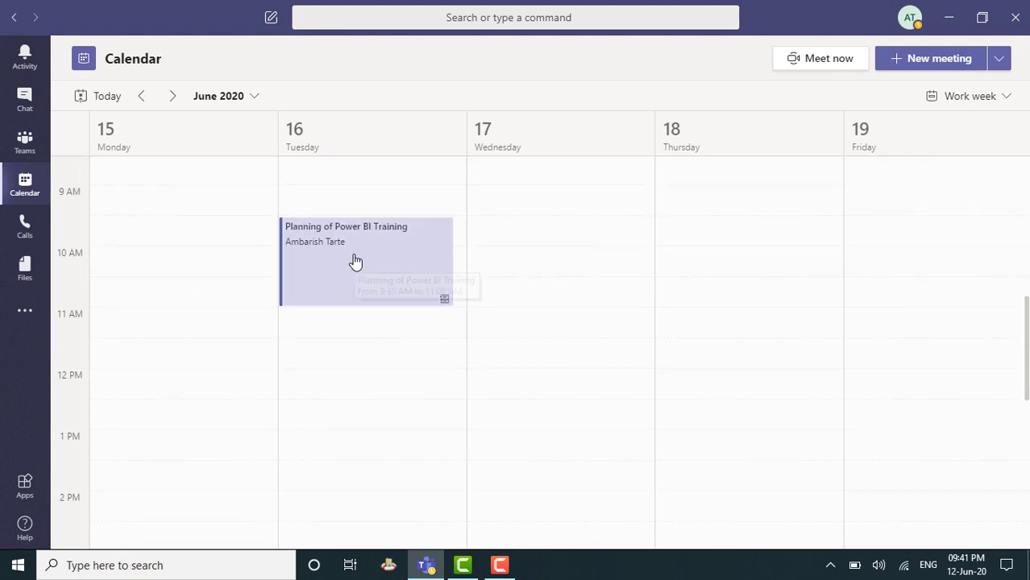
Move the meeting start to 10:00 AM, ending at 11:30 AM
click(356, 258)
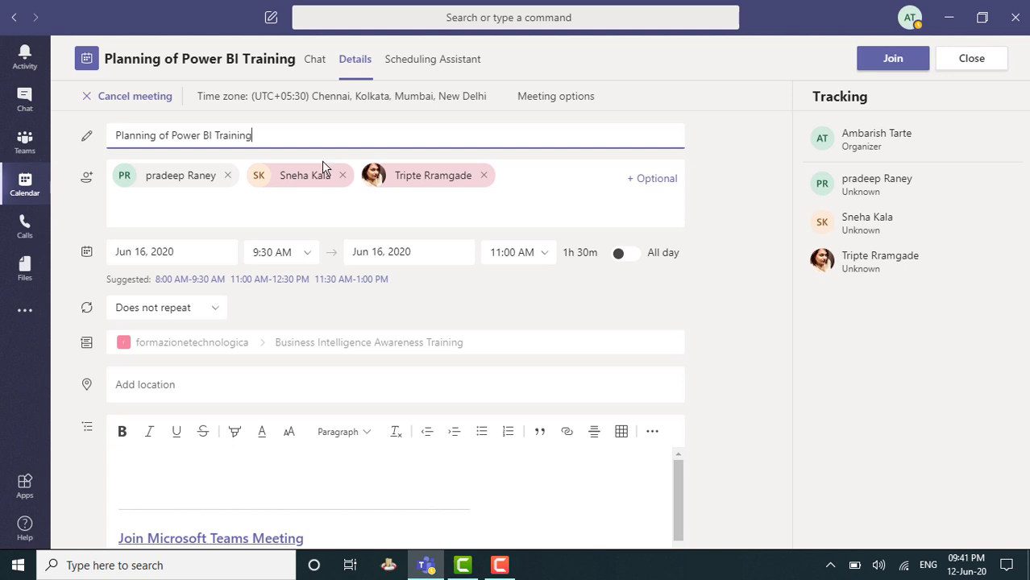
mouse_move(87, 97)
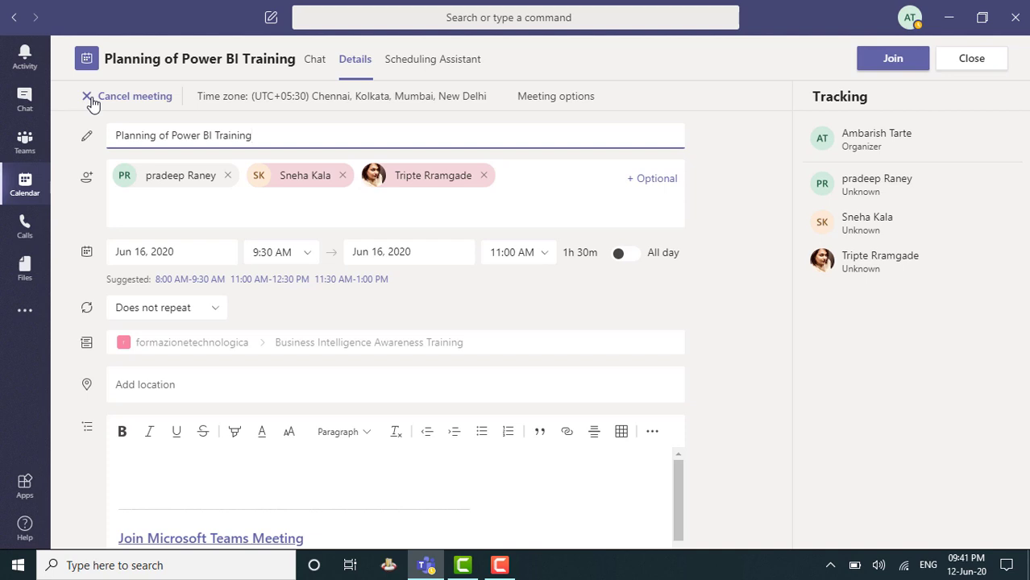
mouse_move(307, 256)
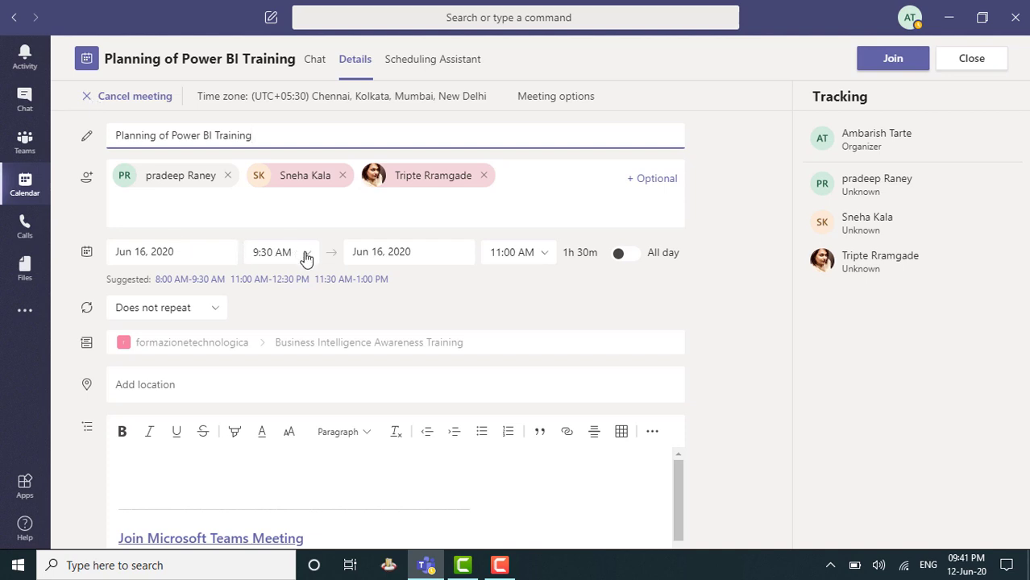
click(280, 251)
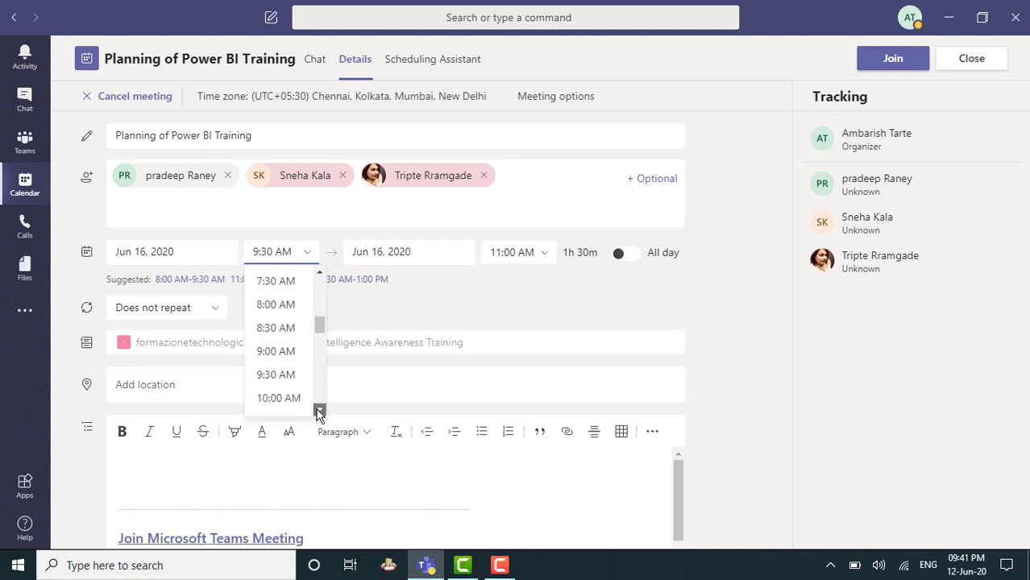
click(277, 396)
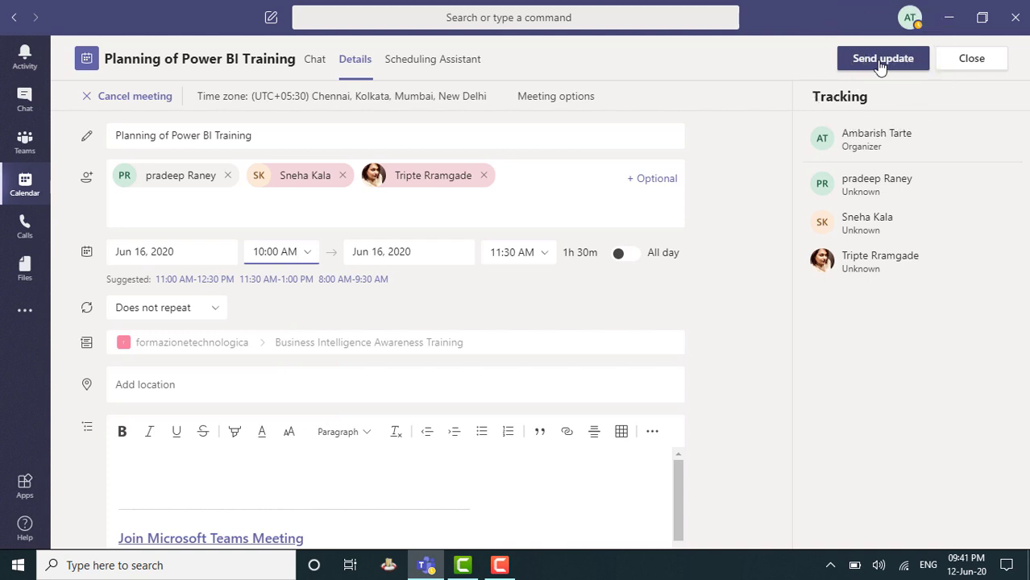
mouse_move(352, 119)
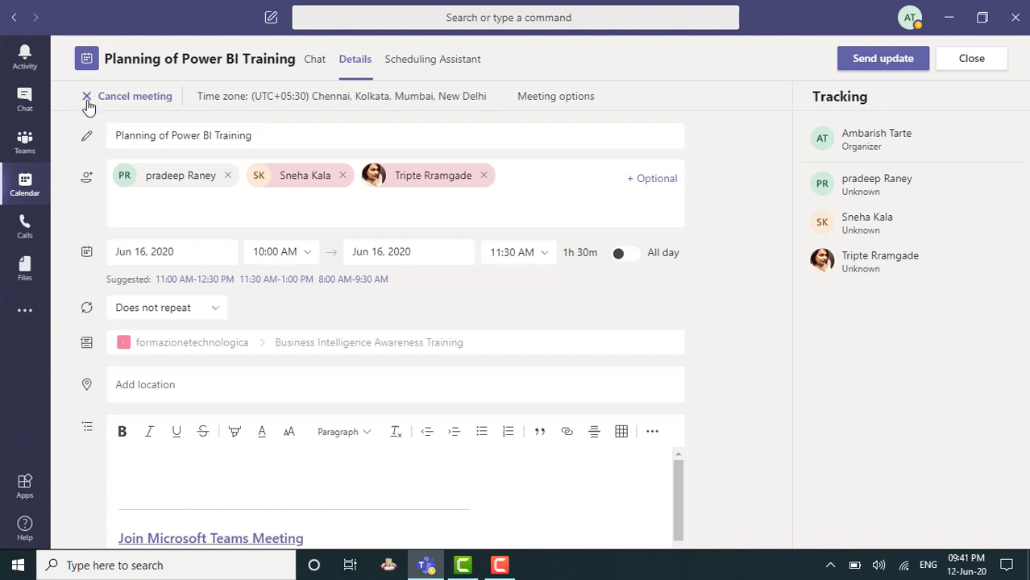
Cancel the meeting with the note 'Will arrange the discussion next week'
click(135, 96)
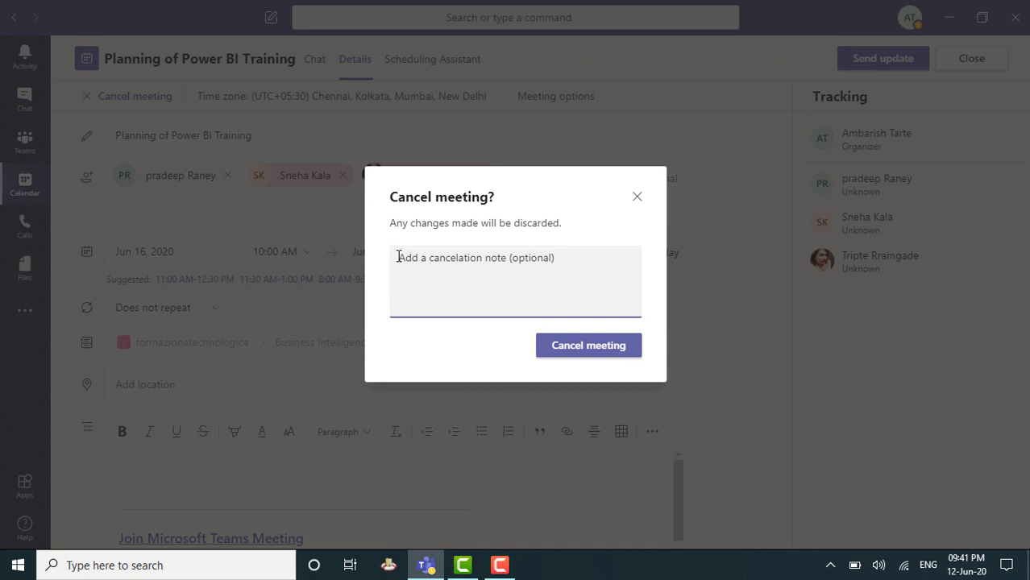
text(Will)
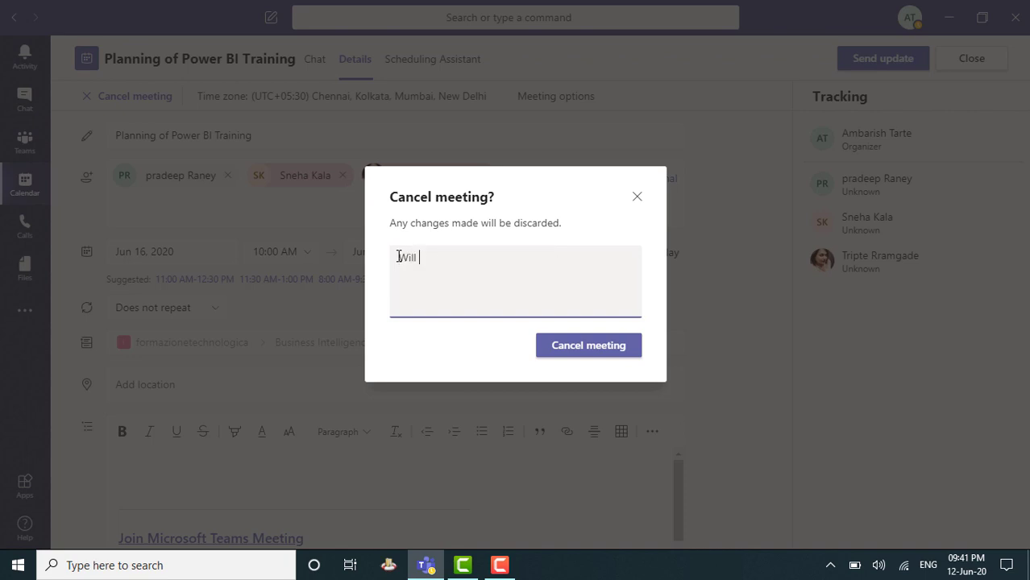
text(arrange the)
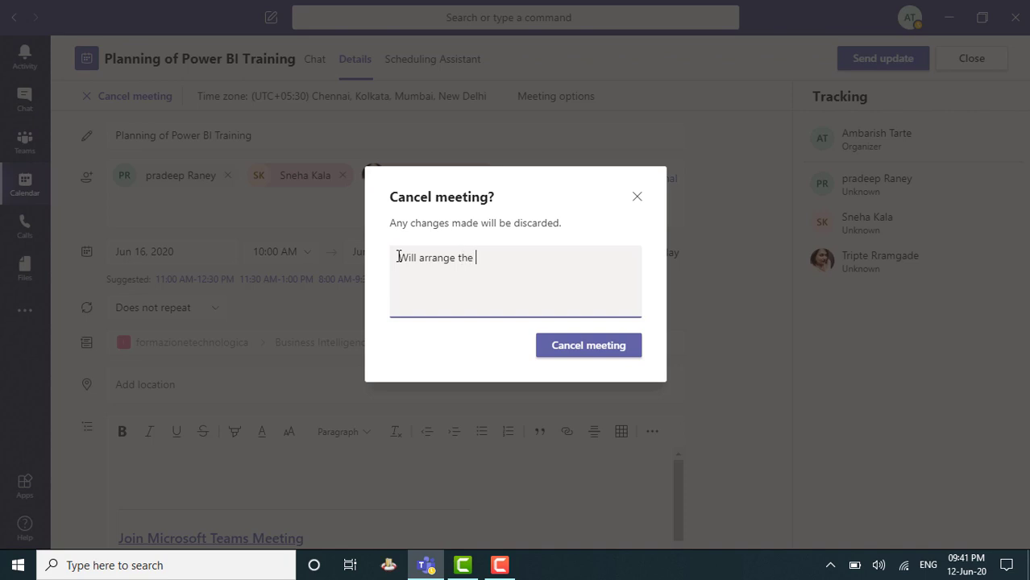
text(discussion)
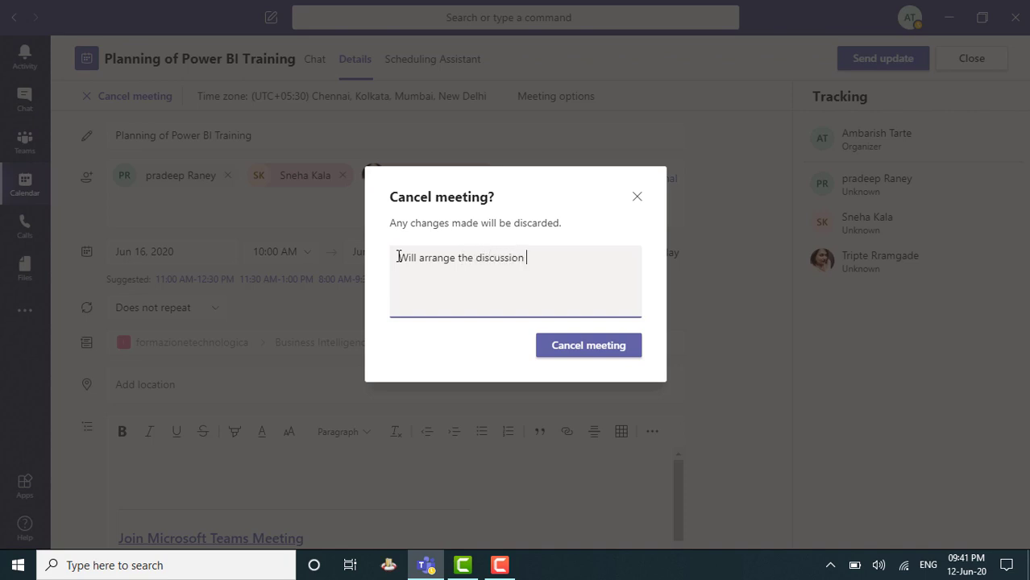
text(next week)
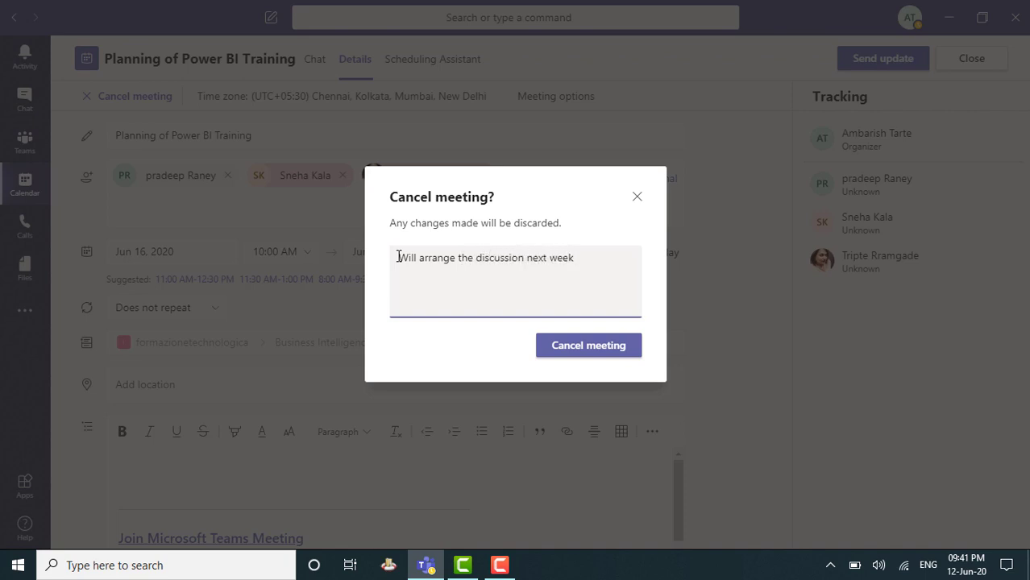
click(588, 345)
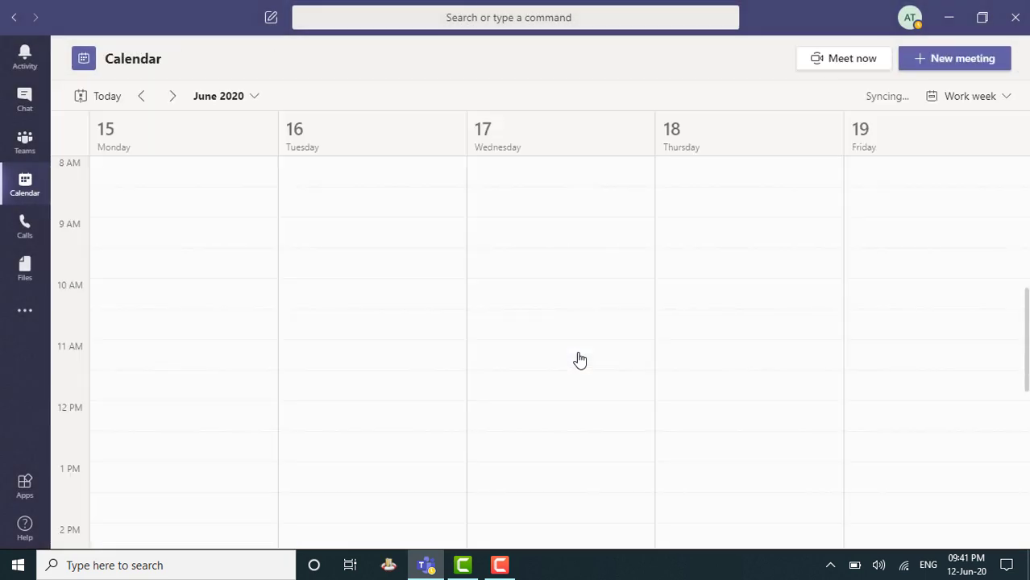
mouse_move(372, 232)
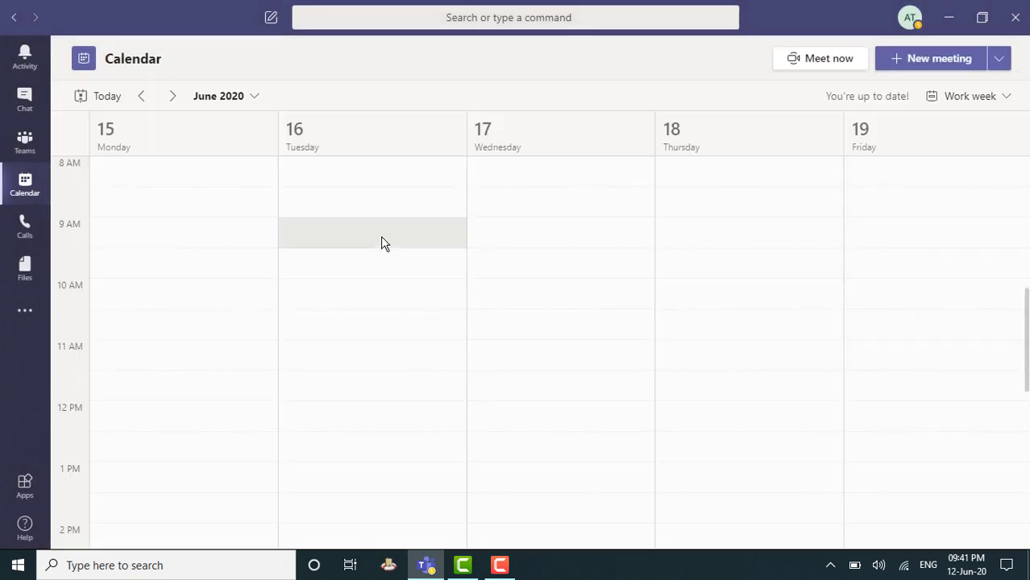
Check the calendar is empty, then view the channel posts showing the meeting cancelled
scroll(up, 3)
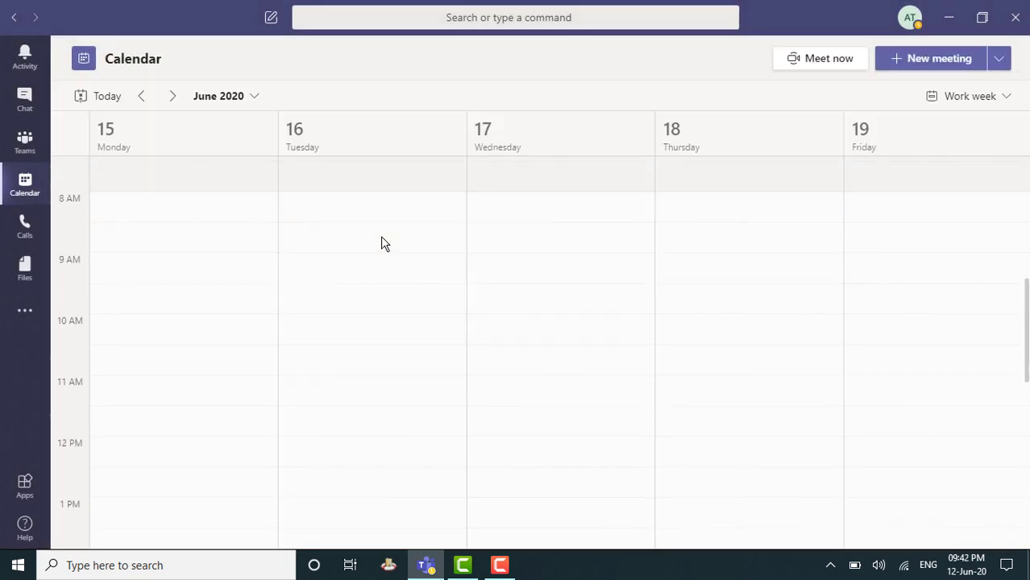
scroll(up, 3)
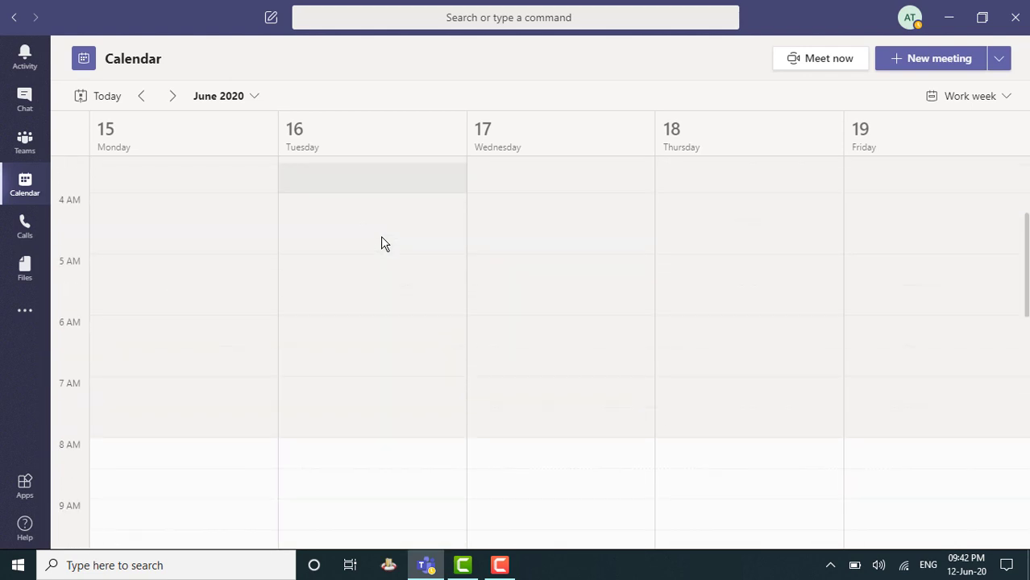
scroll(down, 3)
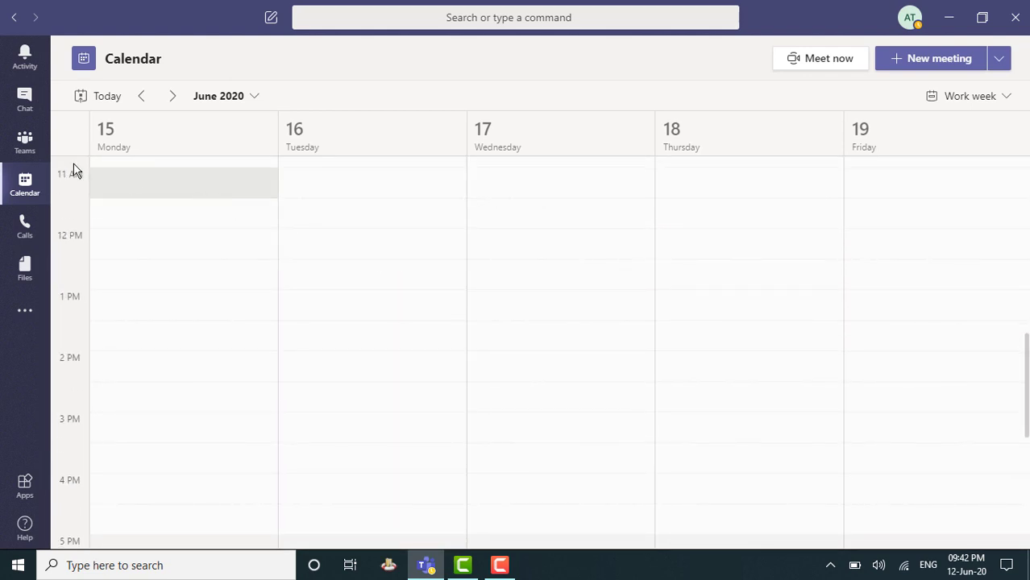
click(24, 142)
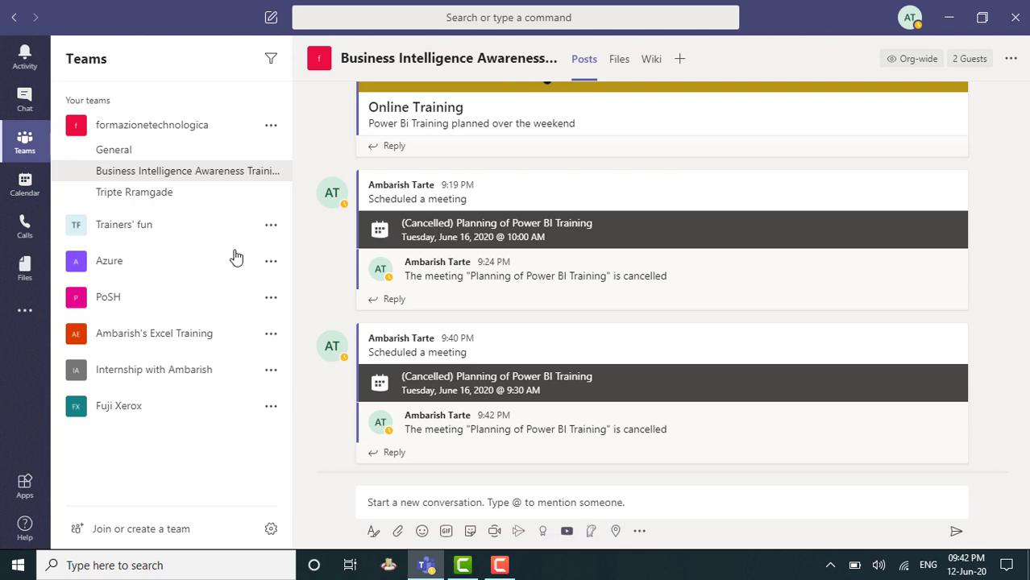
mouse_move(470, 394)
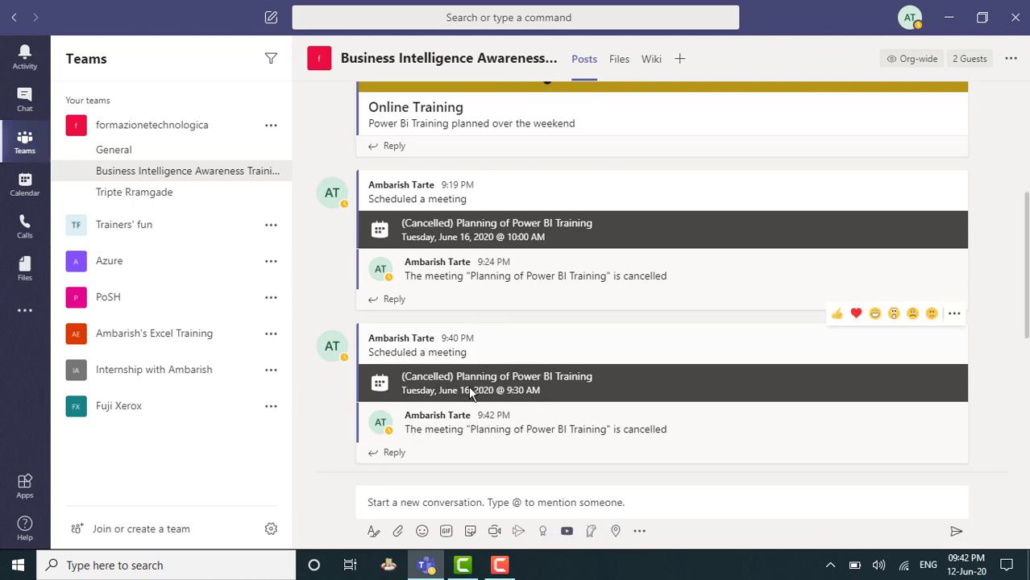